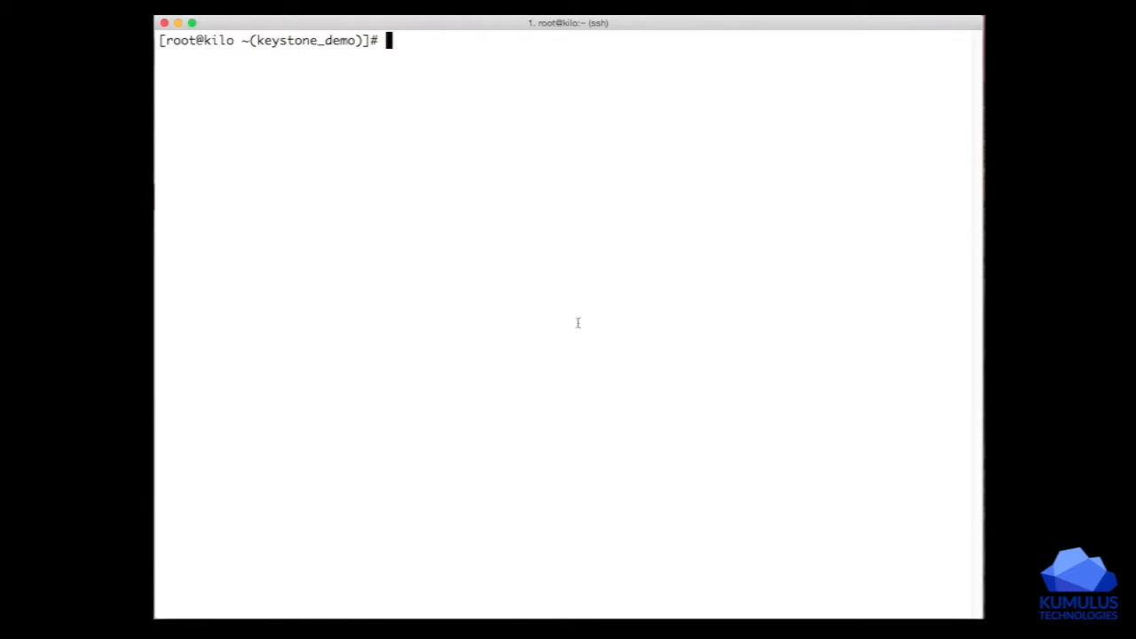
List the Nova servers, showing demo ACTIVE and Running on private 192.168.0.4.
{"action": "type", "text": "nova list"}
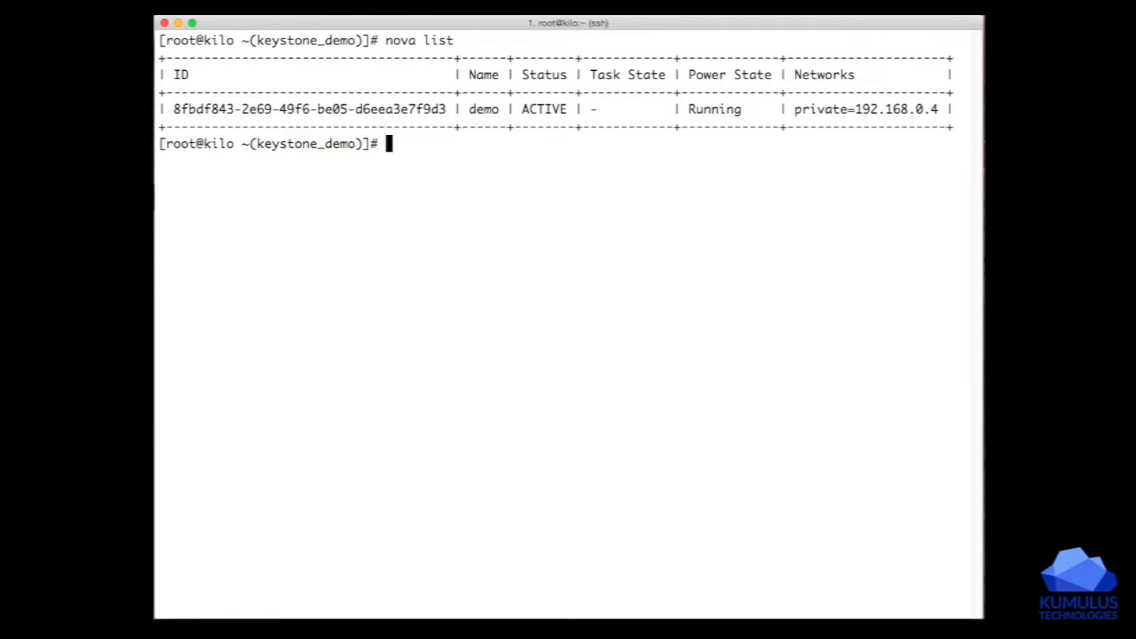
Run nova --debug list to reveal the curl requests behind the demo server table.
{"action": "type", "text": "nova"}
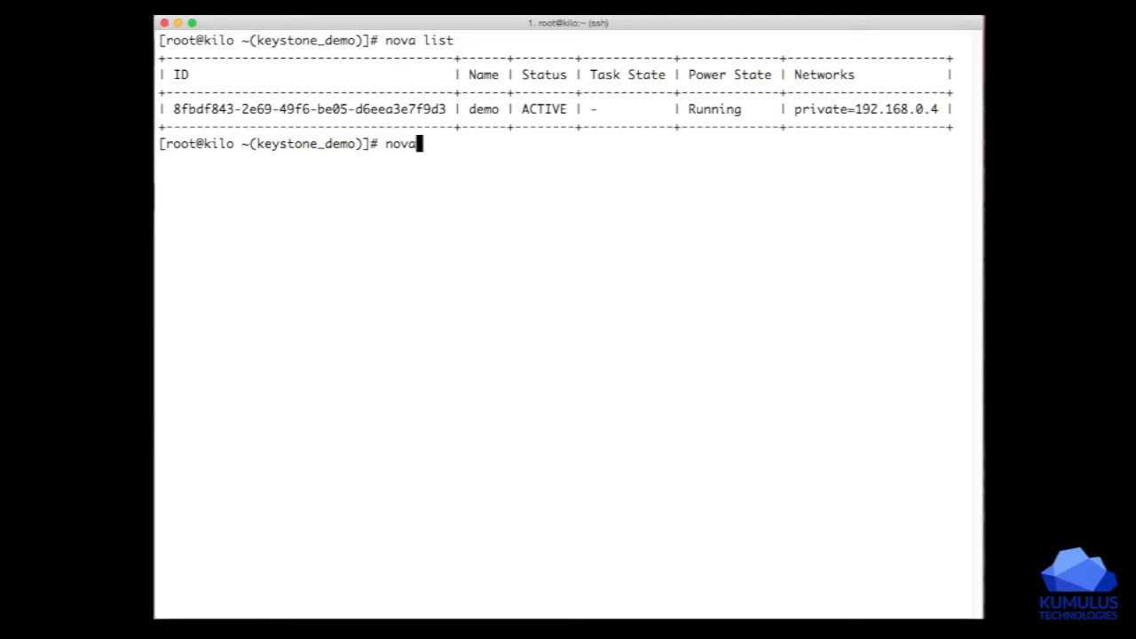
{"action": "type", "text": "--debug"}
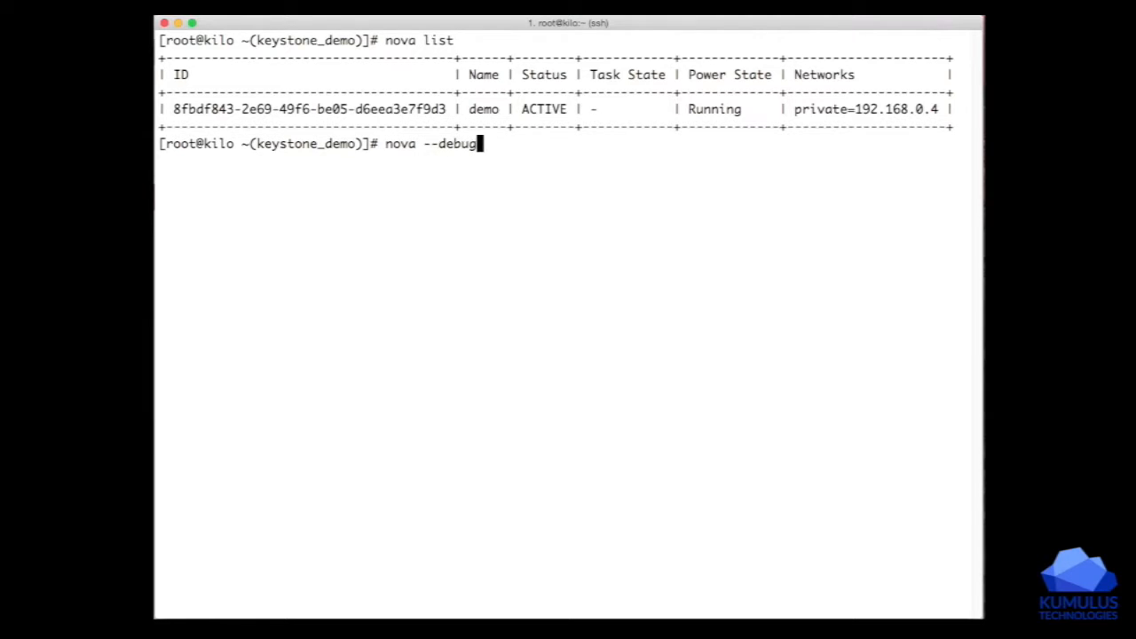
{"action": "type", "text": "list"}
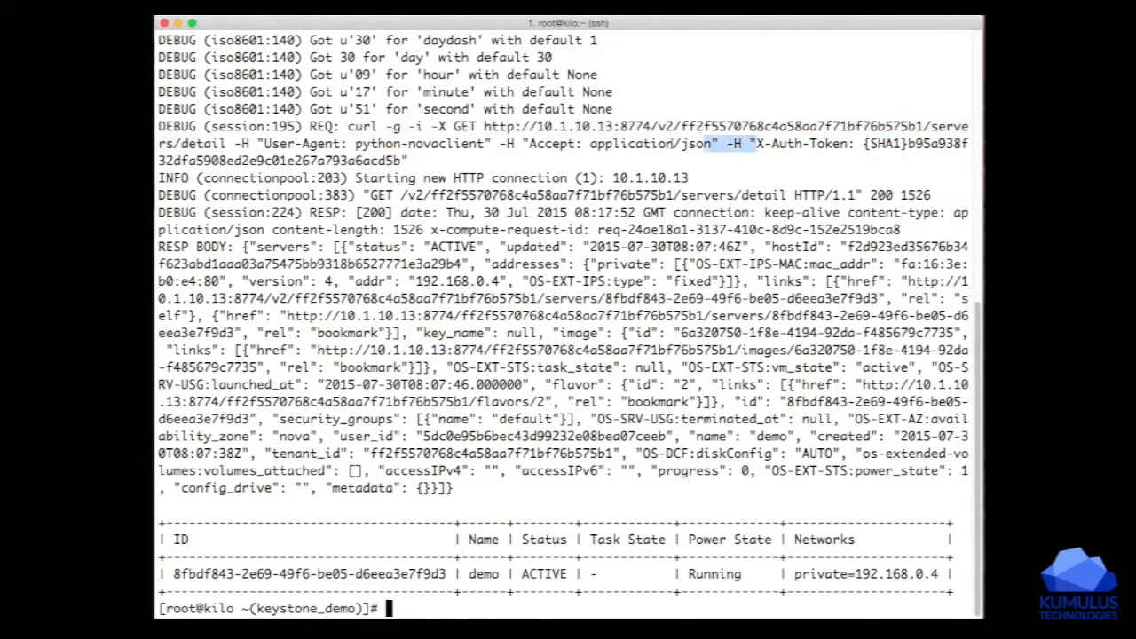
{"action": "left_click_drag", "start_coordinate": [753, 144], "coordinate": [406, 160]}
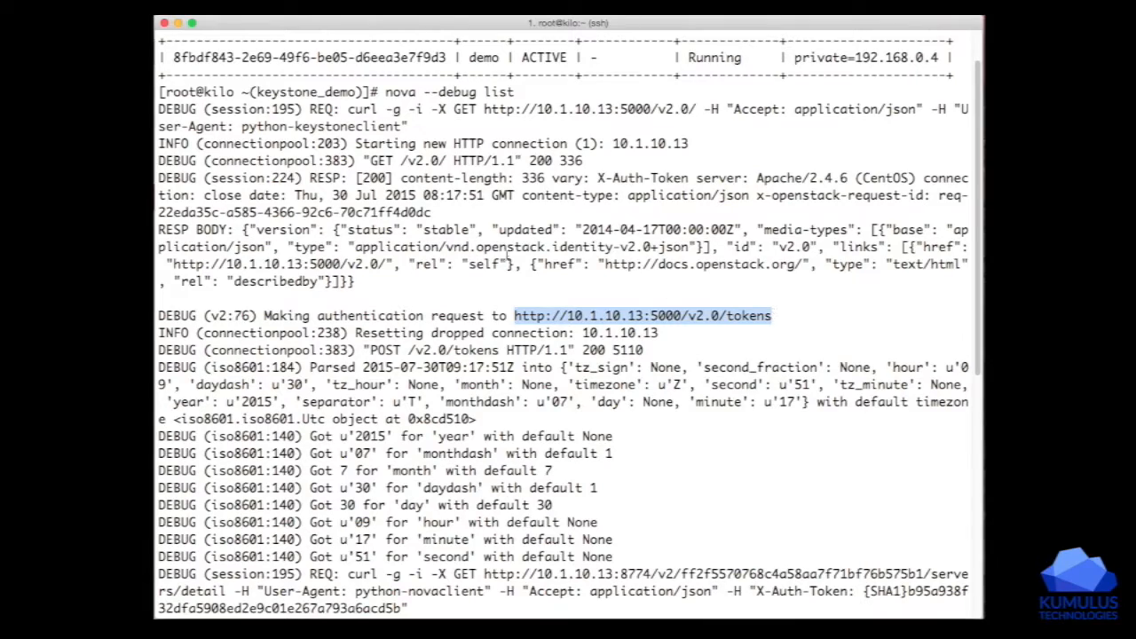
{"action": "mouse_move", "coordinate": [506, 256]}
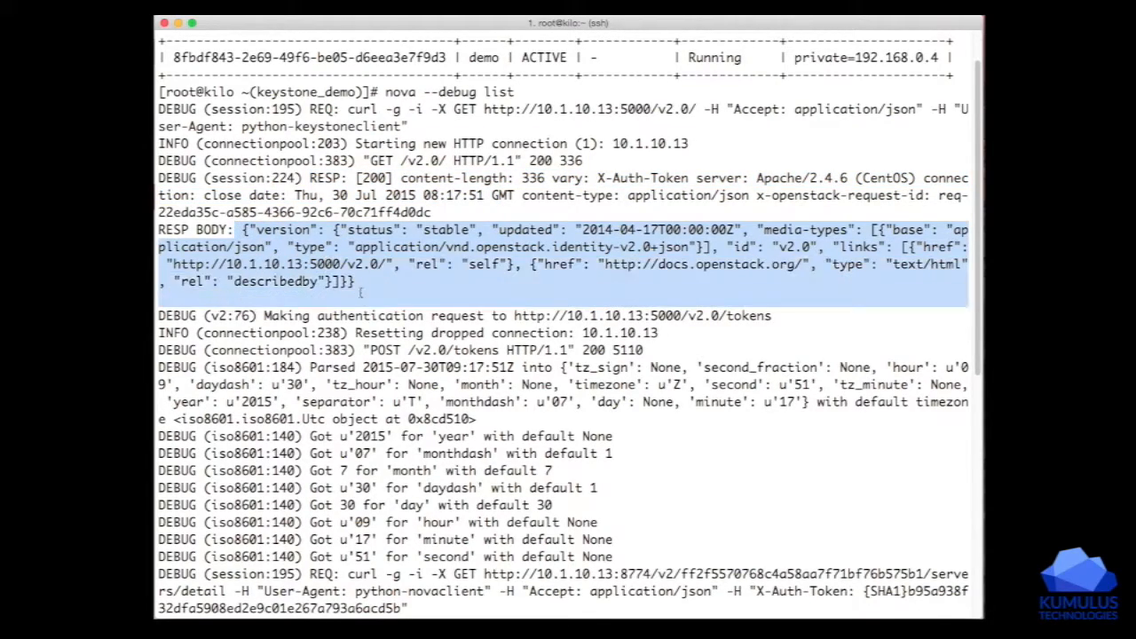
{"action": "scroll", "scroll_direction": "down", "scroll_amount": 3}
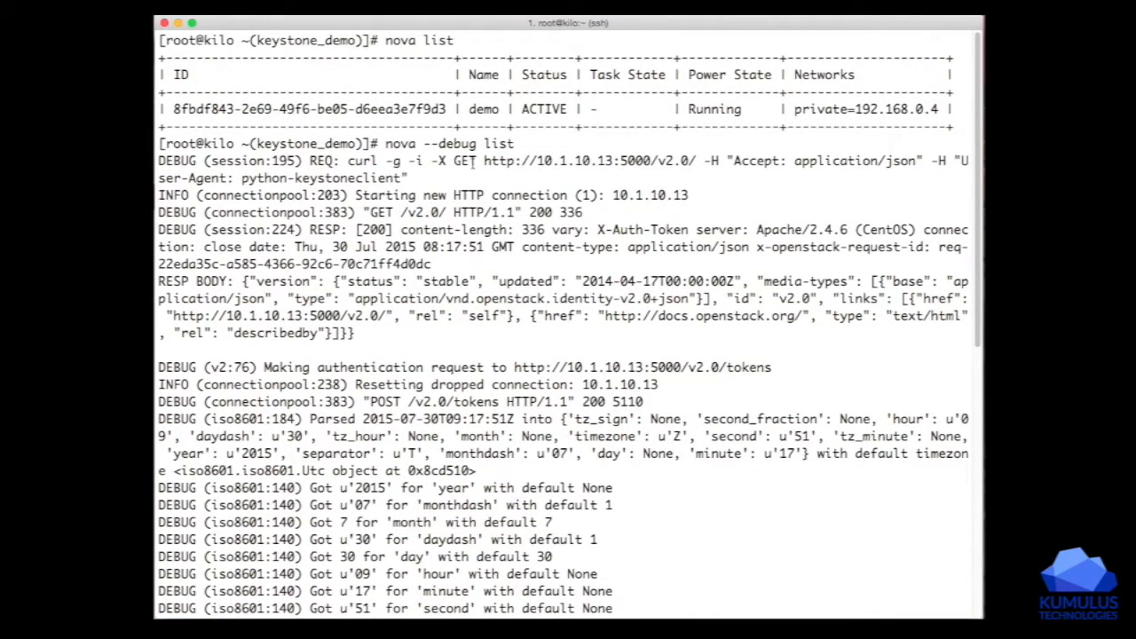
Highlight the Keystone v2.0 endpoint URL and the Nova endpoint URL with tenant id in the debug output.
{"action": "left_click_drag", "start_coordinate": [484, 160], "coordinate": [696, 160]}
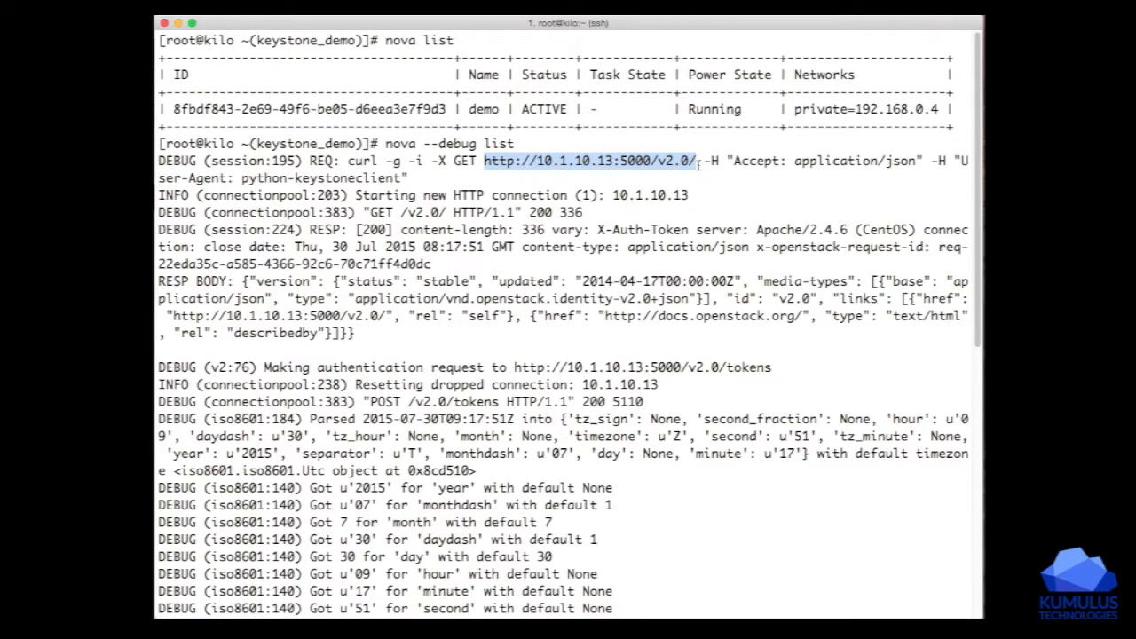
{"action": "scroll", "scroll_direction": "down", "scroll_amount": 3}
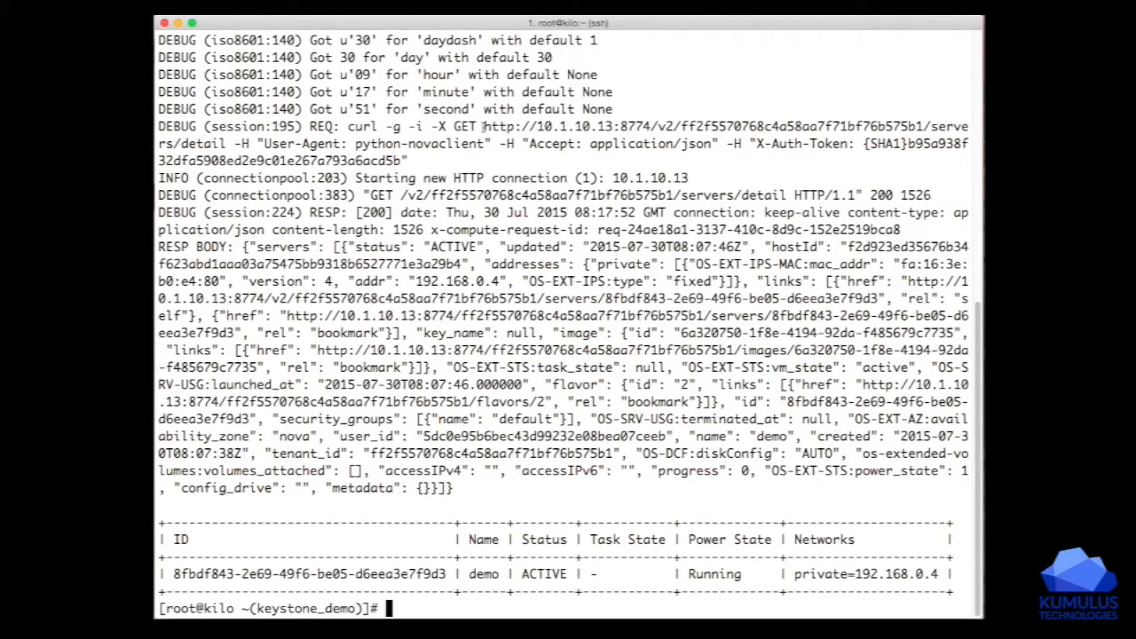
{"action": "left_click_drag", "start_coordinate": [483, 126], "coordinate": [844, 144]}
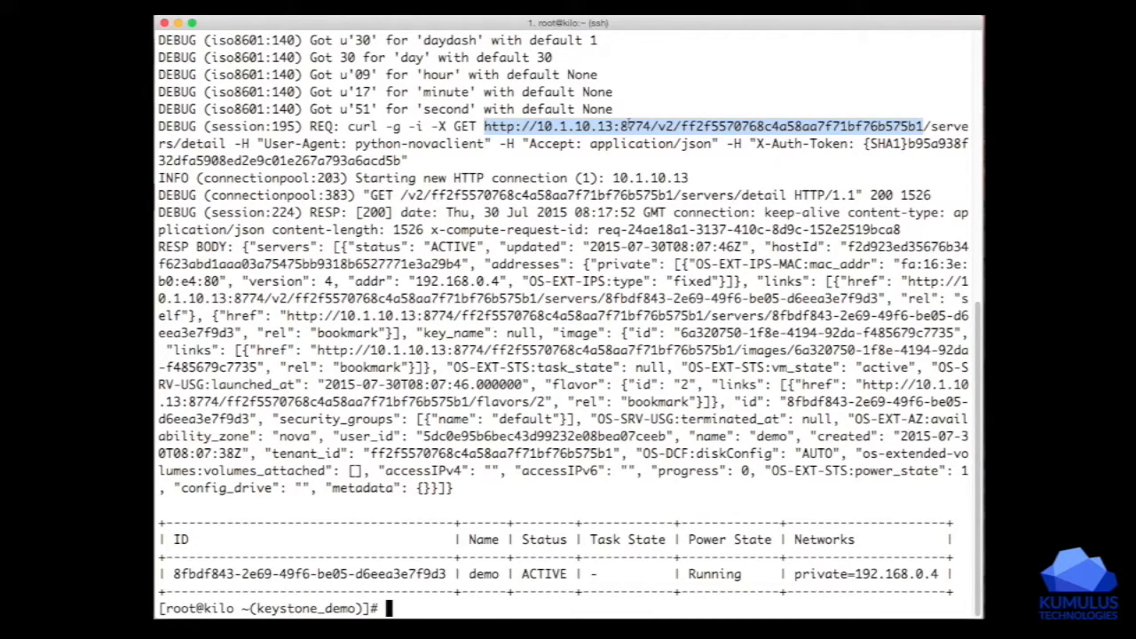
{"action": "mouse_move", "coordinate": [629, 121]}
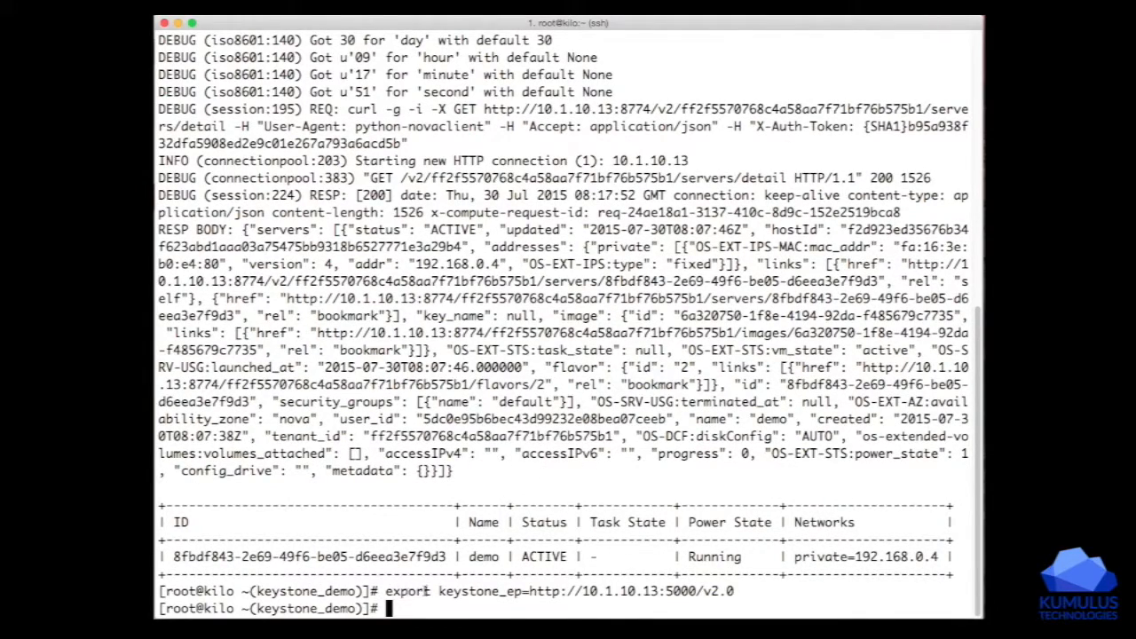
Run curl -v $keystone_ep, returning HTTP 200 OK with the Keystone v2.0 version details.
{"action": "double_click", "coordinate": [479, 591]}
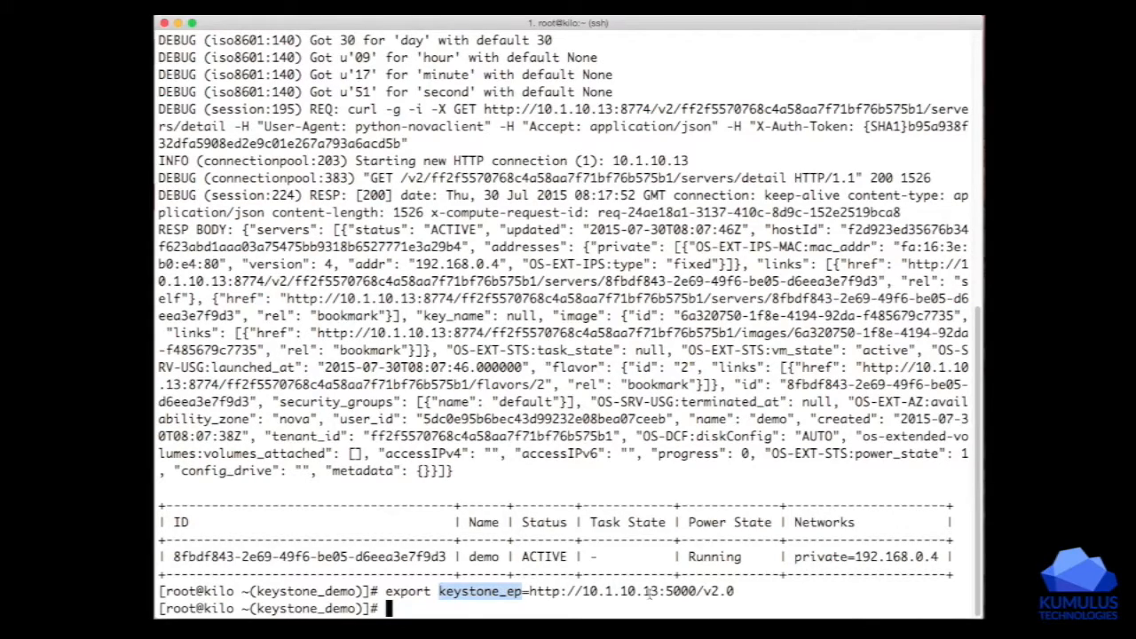
{"action": "type", "text": "curl -"}
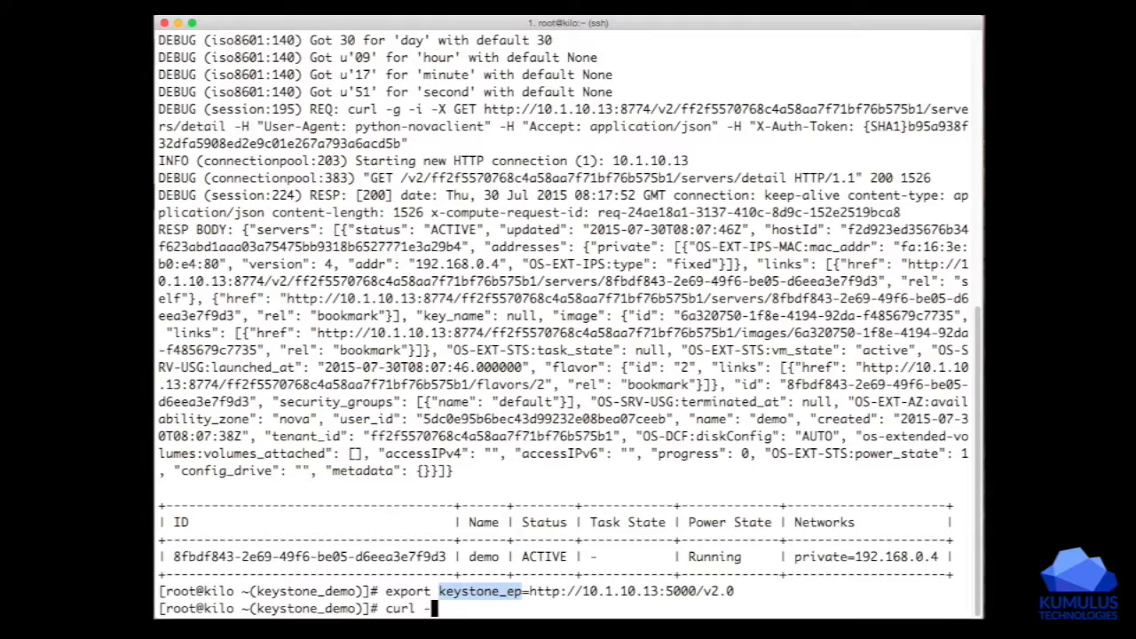
{"action": "type", "text": "v"}
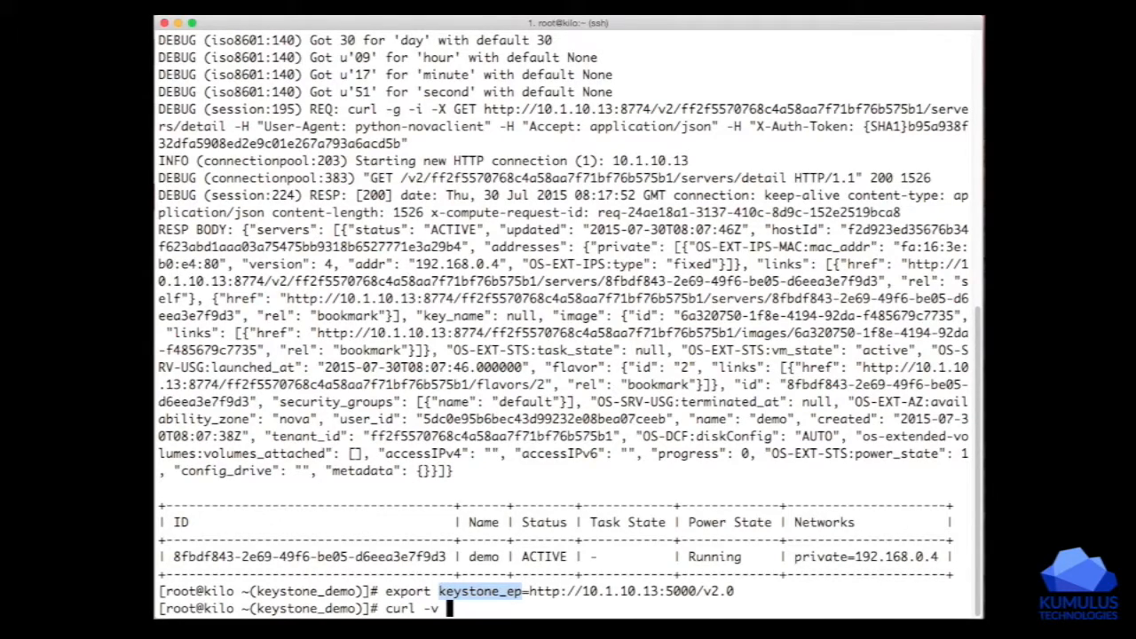
{"action": "type", "text": "$keystone_ep"}
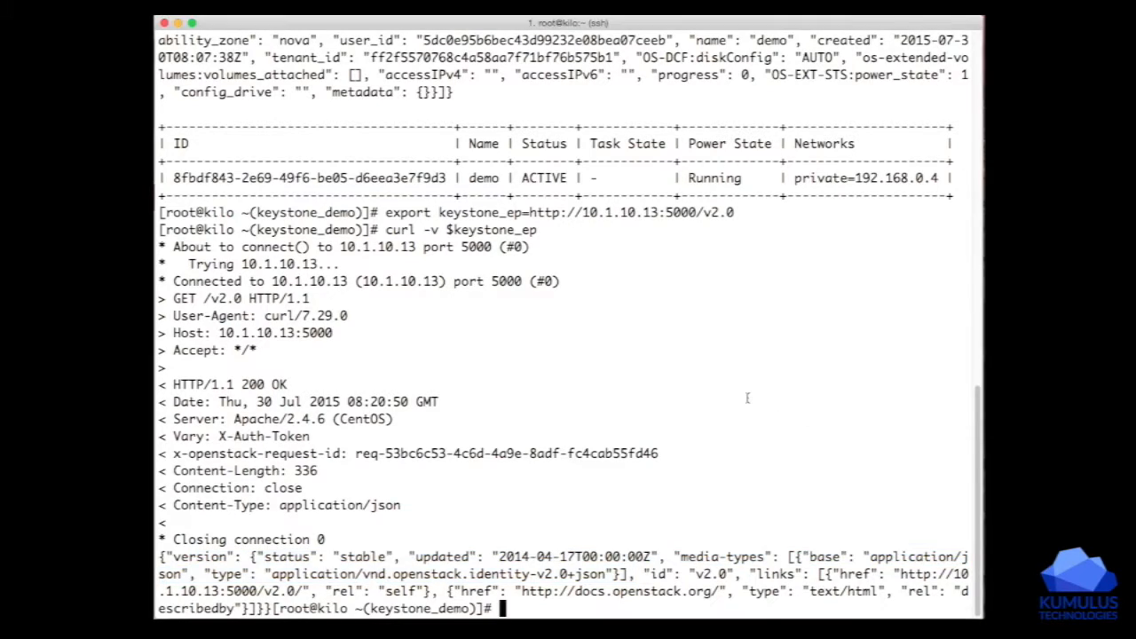
Paste the curl POST to ${keystone_ep}/tokens and highlight its -s, -v flags and tokens URL.
{"action": "right_click", "coordinate": [750, 398]}
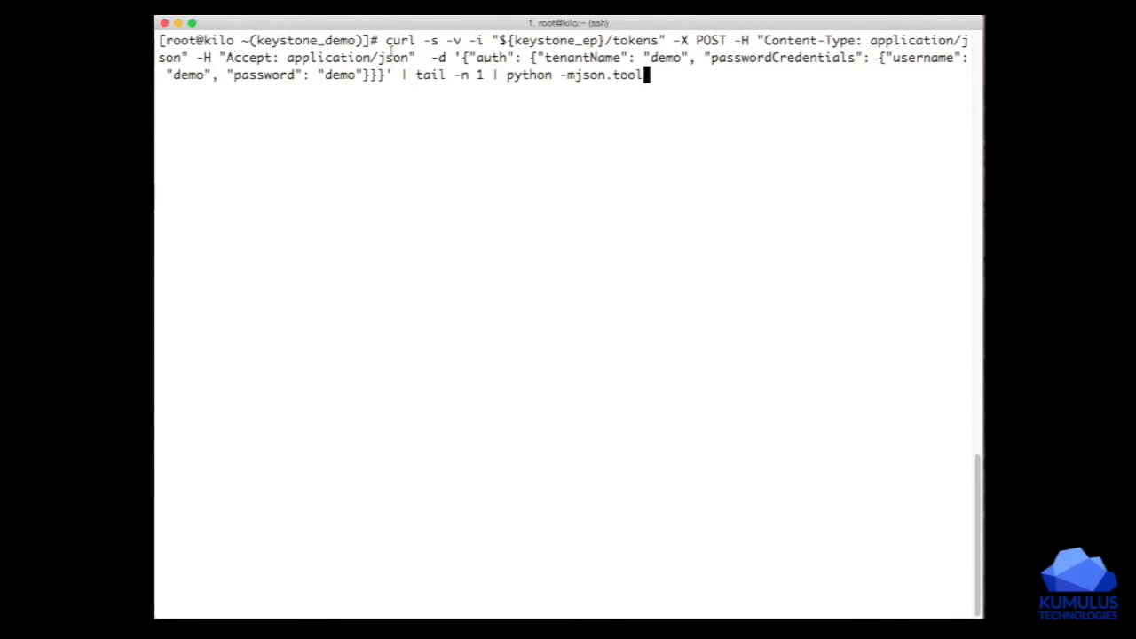
{"action": "double_click", "coordinate": [399, 39]}
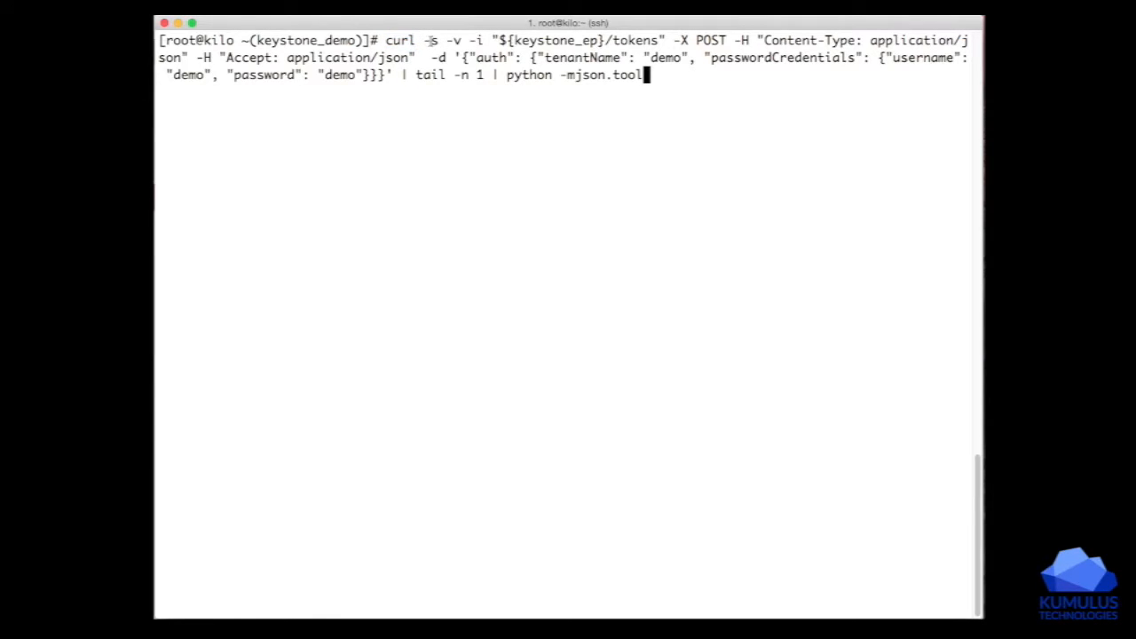
{"action": "double_click", "coordinate": [429, 39]}
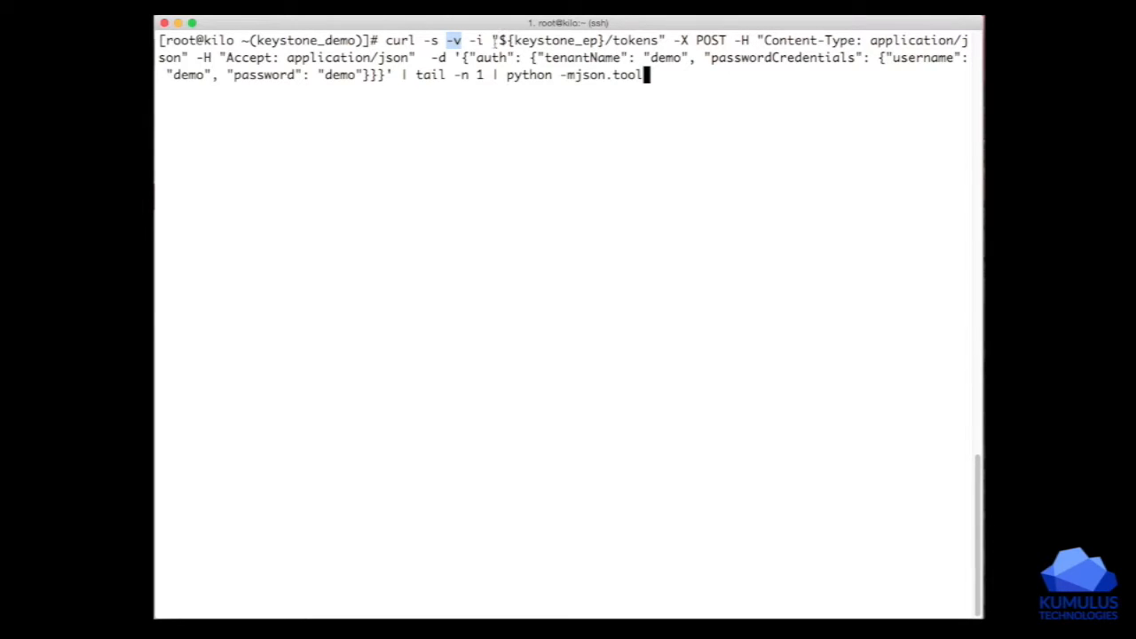
{"action": "left_click_drag", "start_coordinate": [453, 39], "coordinate": [664, 39]}
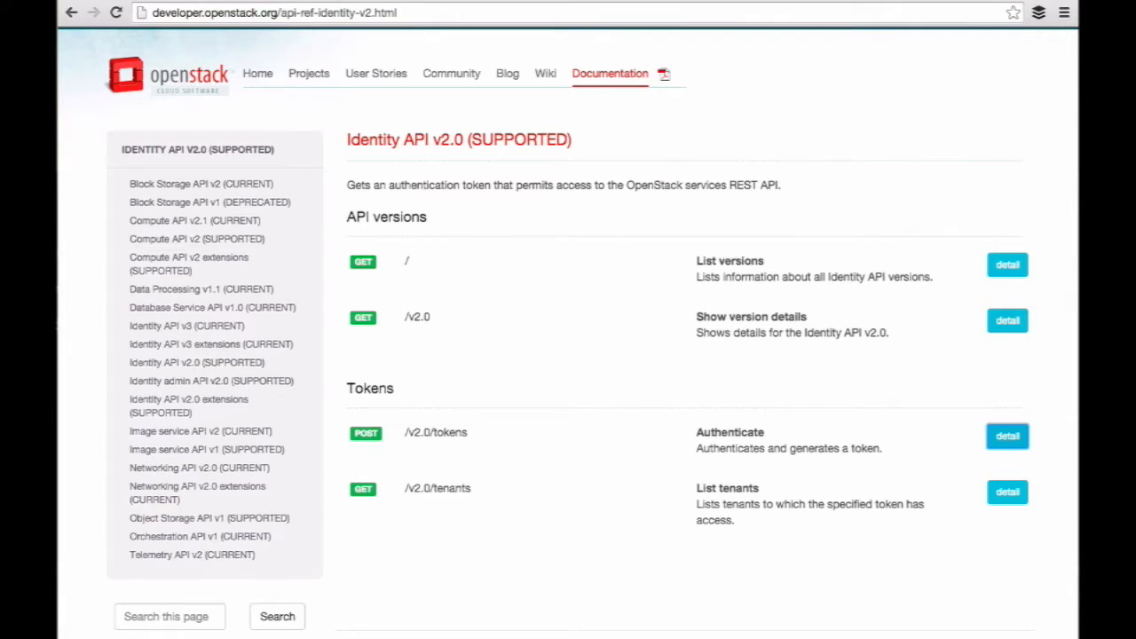
{"action": "mouse_move", "coordinate": [937, 89]}
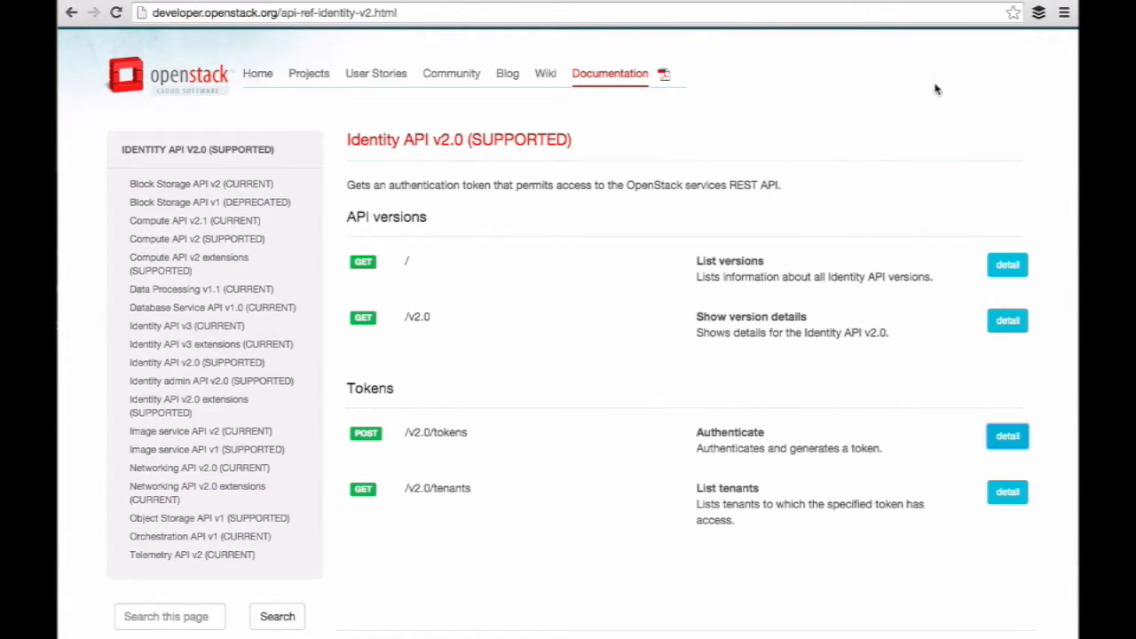
Expand the POST /v2.0/tokens Authenticate entry and read its tenantName request parameter.
{"action": "left_click", "coordinate": [1007, 437]}
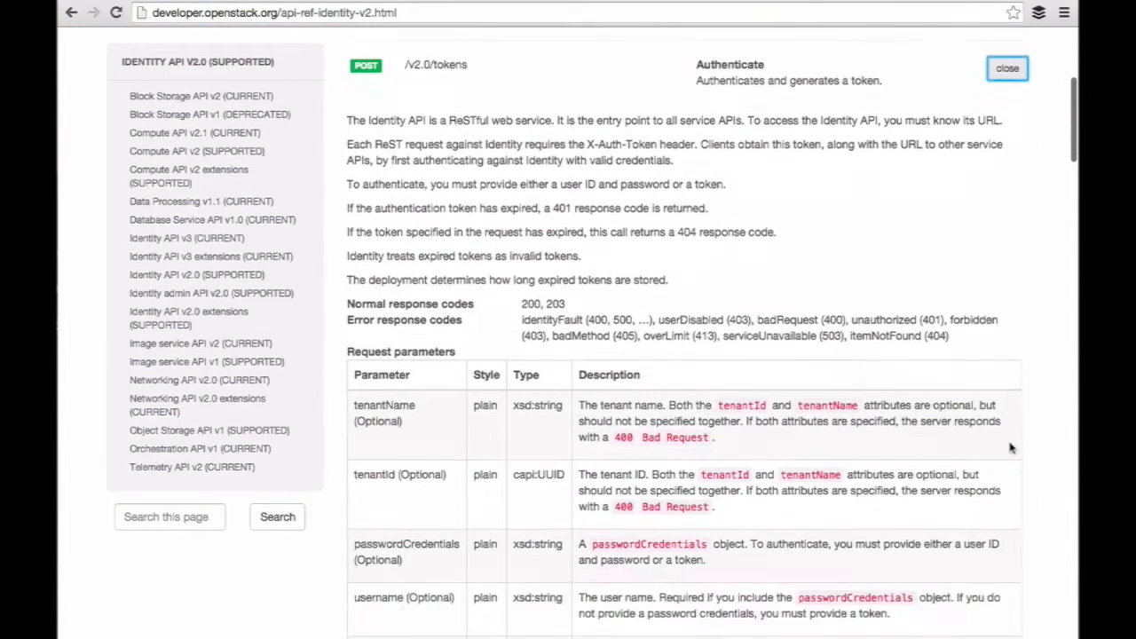
{"action": "scroll", "scroll_direction": "down", "scroll_amount": 3}
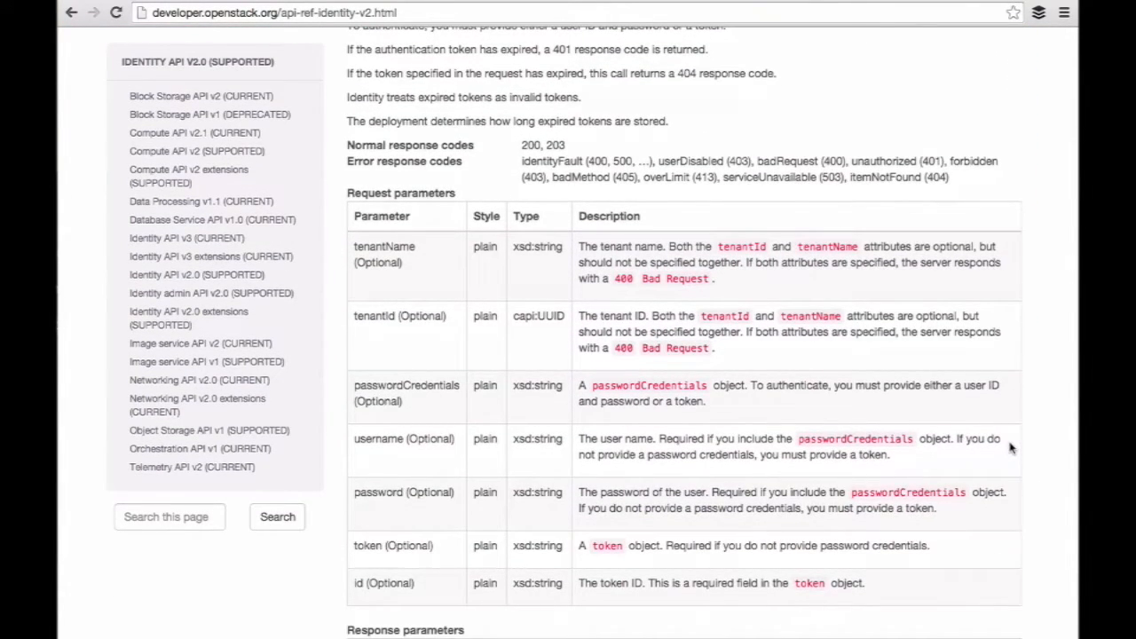
{"action": "scroll", "scroll_direction": "down", "scroll_amount": 3}
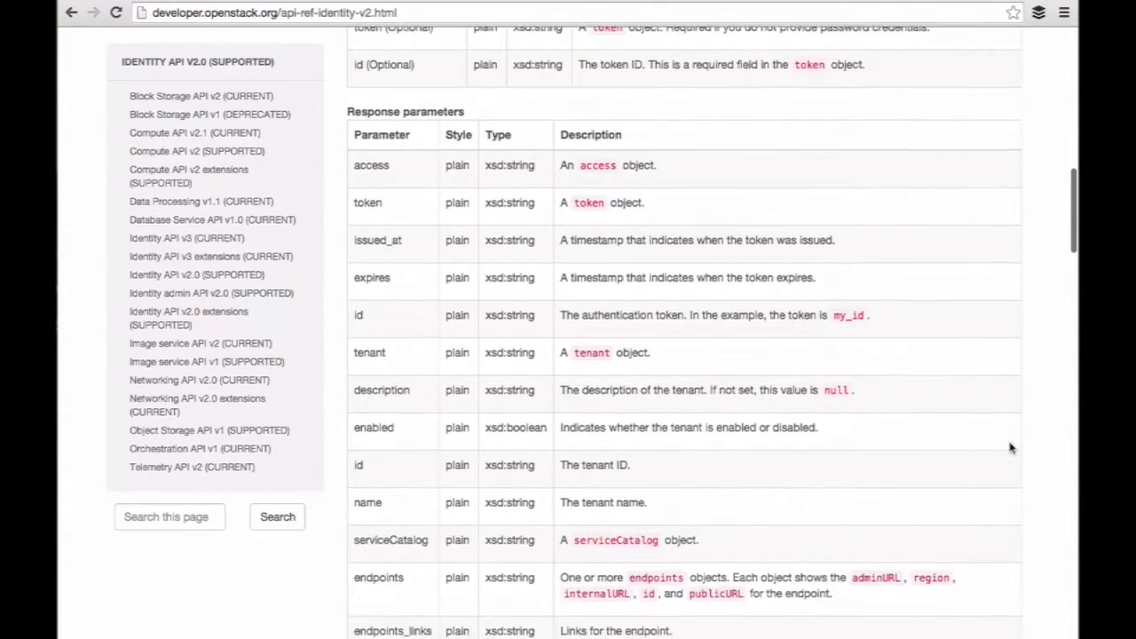
{"action": "scroll", "scroll_direction": "down", "scroll_amount": 3}
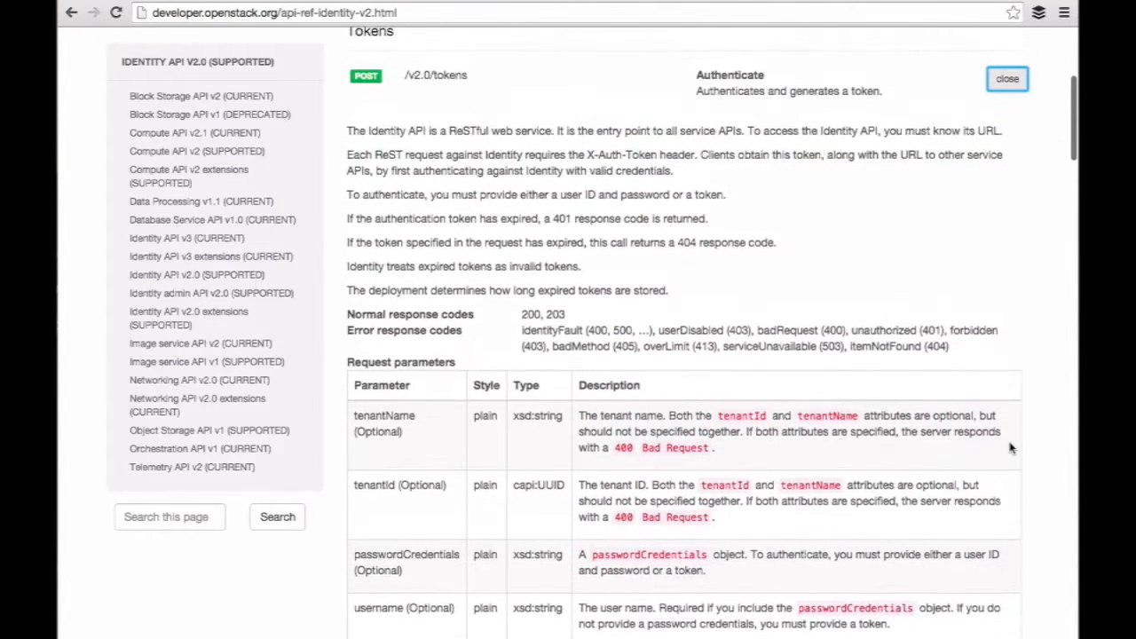
{"action": "left_click", "coordinate": [1008, 78]}
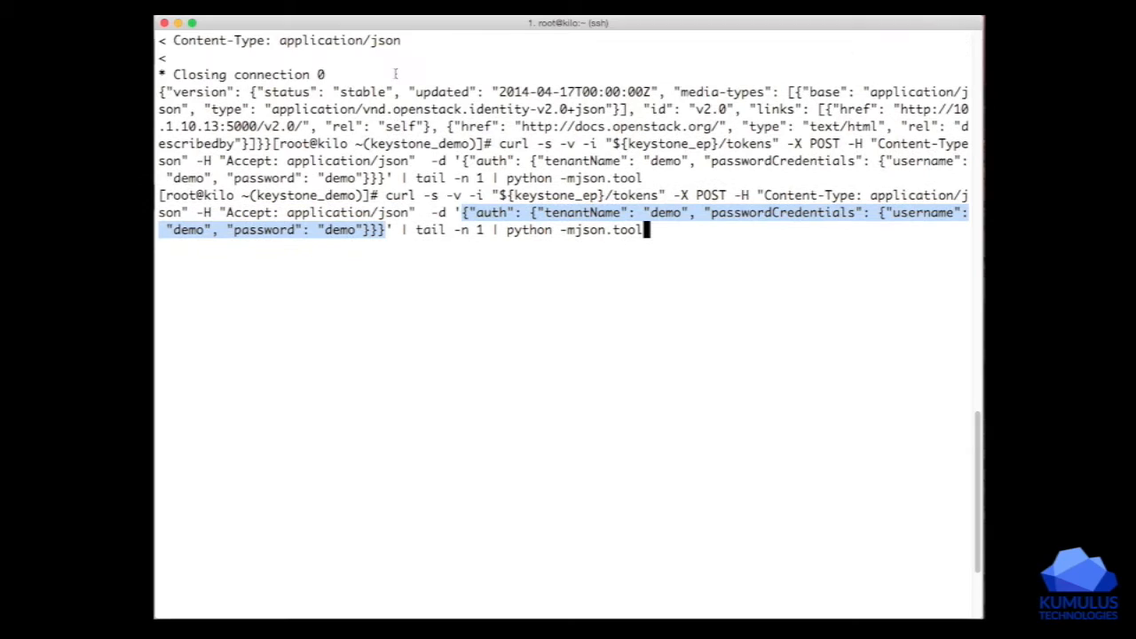
{"action": "mouse_move", "coordinate": [719, 89]}
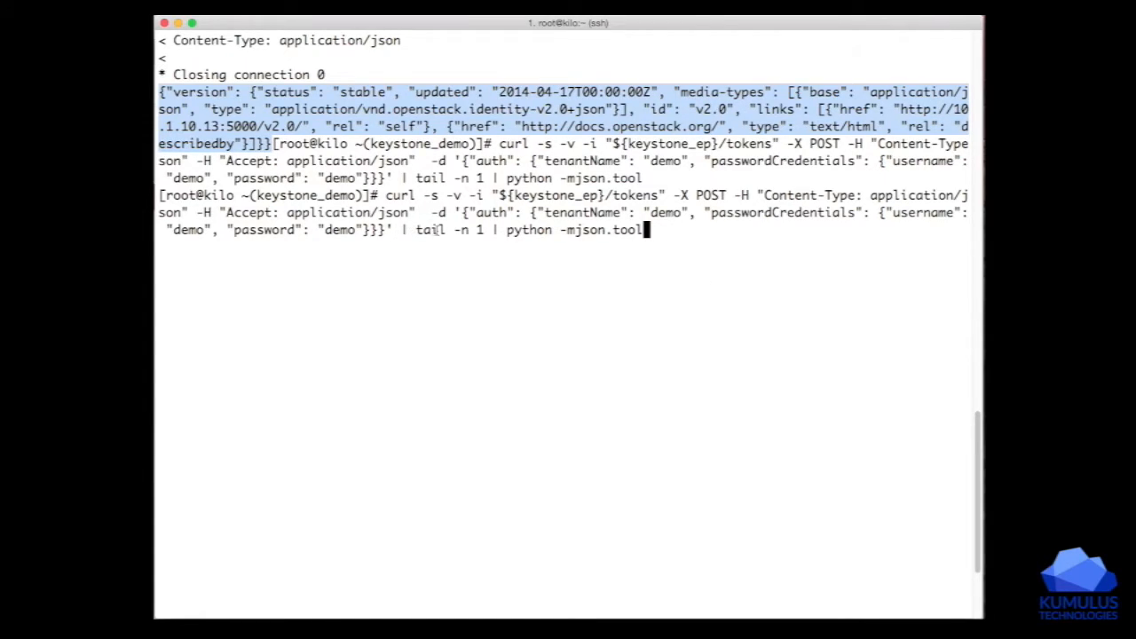
{"action": "mouse_move", "coordinate": [643, 247]}
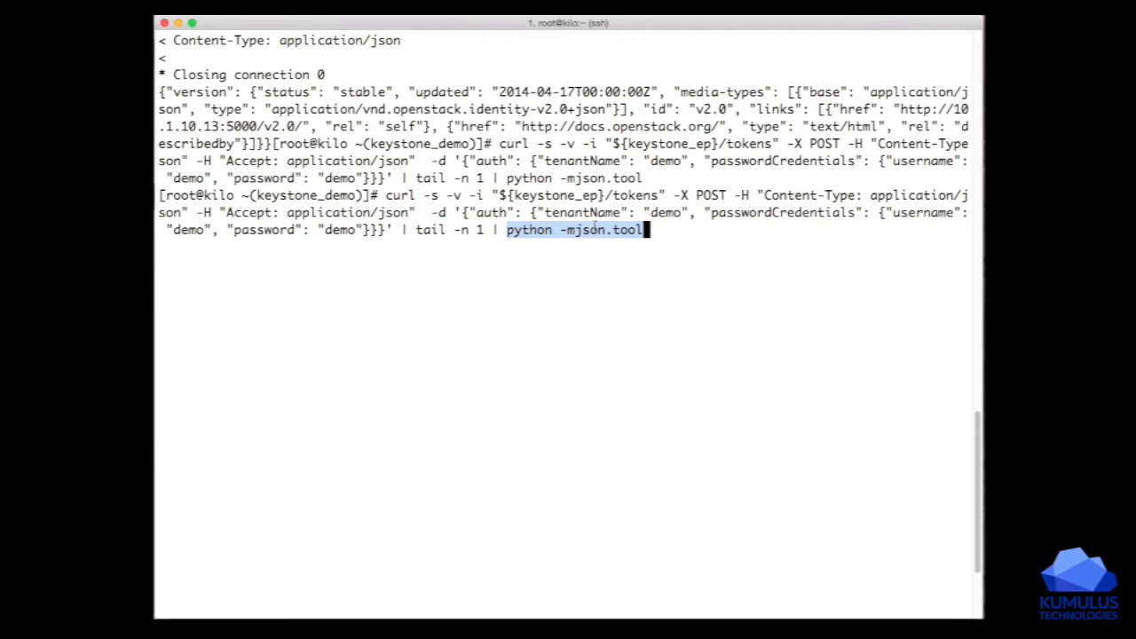
Run the tenant-scoped token request and mark the returned token id for copying.
{"action": "key", "text": "Return"}
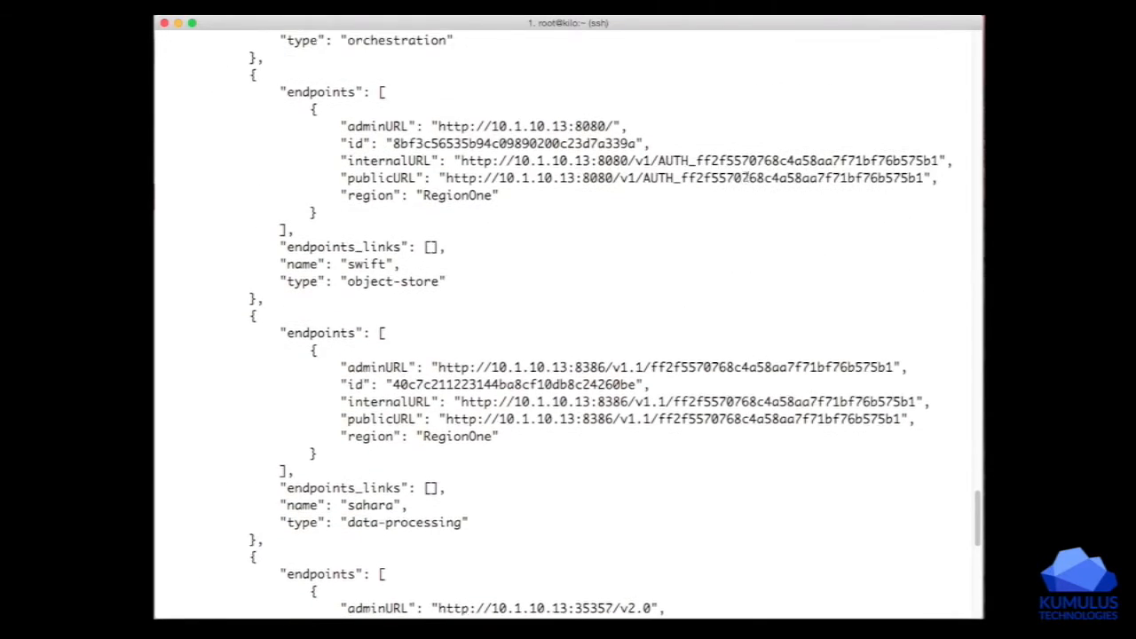
{"action": "scroll", "scroll_direction": "down", "scroll_amount": 3}
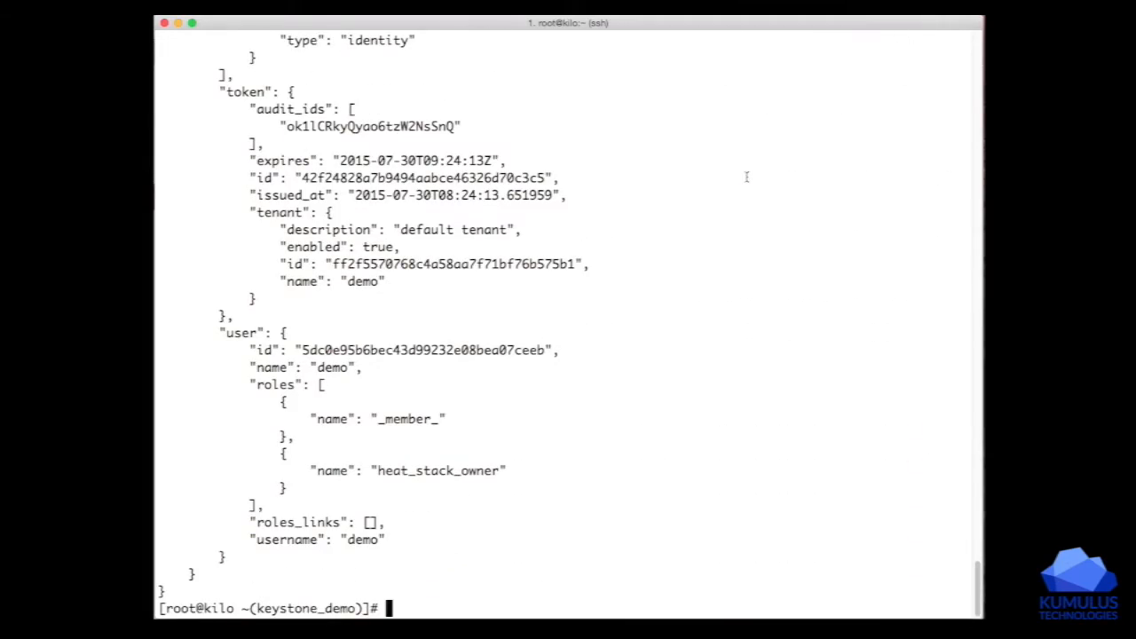
{"action": "left_click_drag", "start_coordinate": [220, 93], "coordinate": [257, 299]}
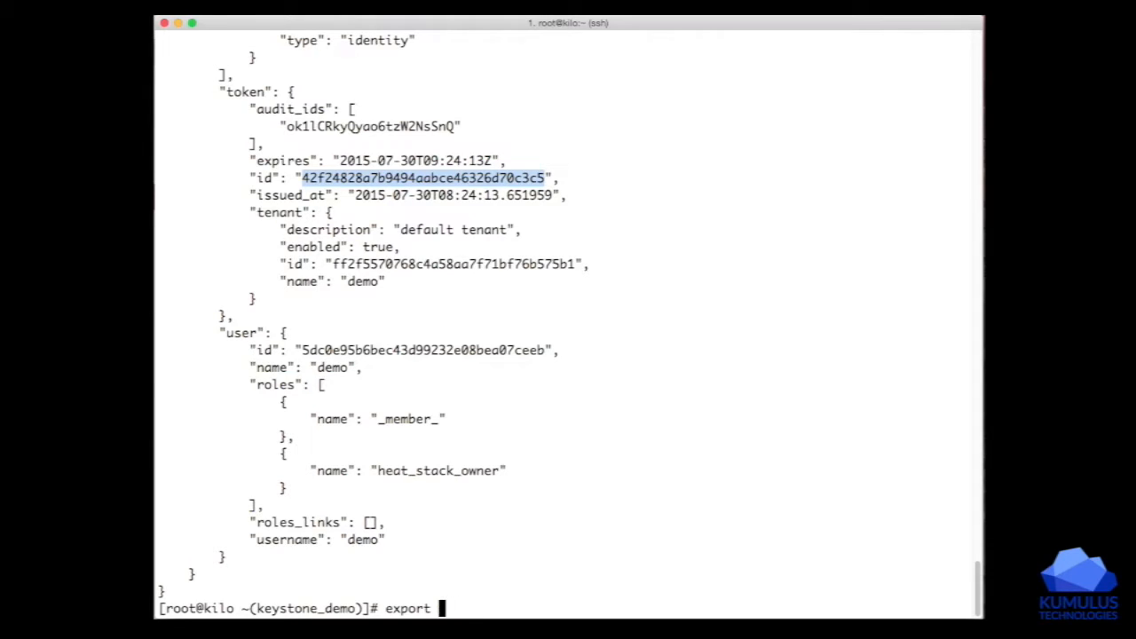
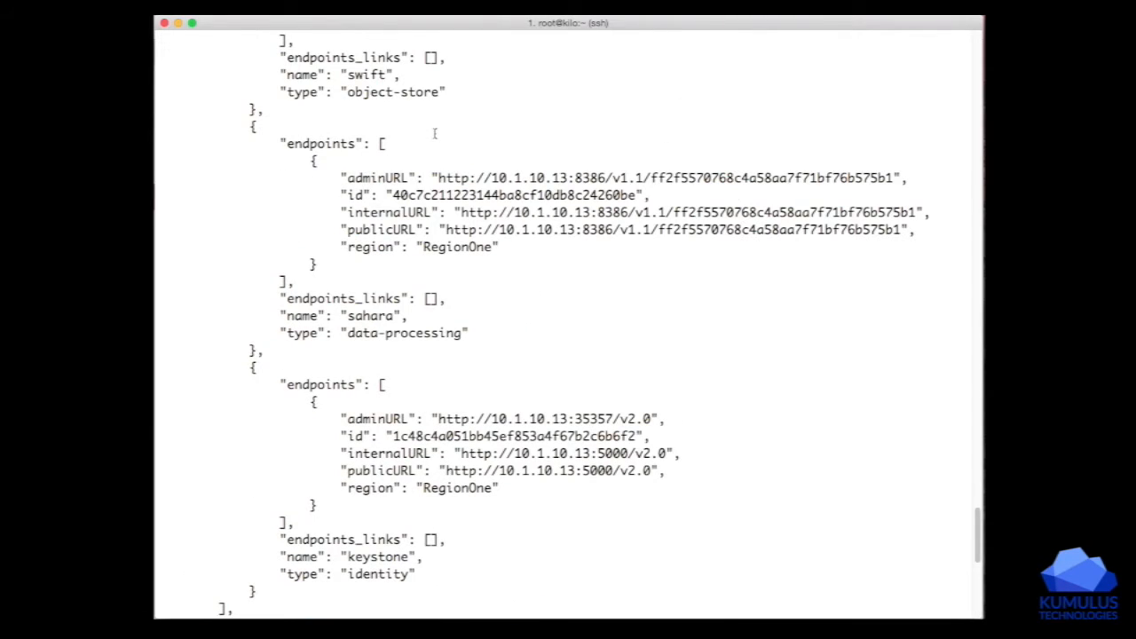
Copy the nova compute endpoint URL from the catalog and start export nova_ep= at the prompt.
{"action": "scroll", "scroll_direction": "down", "scroll_amount": 3}
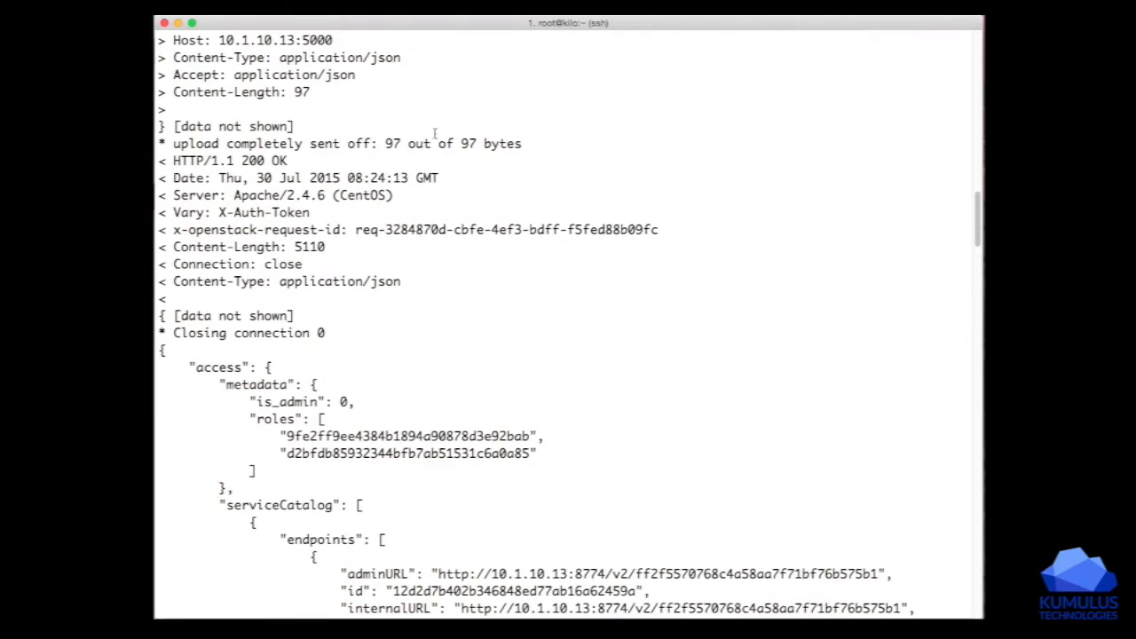
{"action": "scroll", "scroll_direction": "down", "scroll_amount": 3}
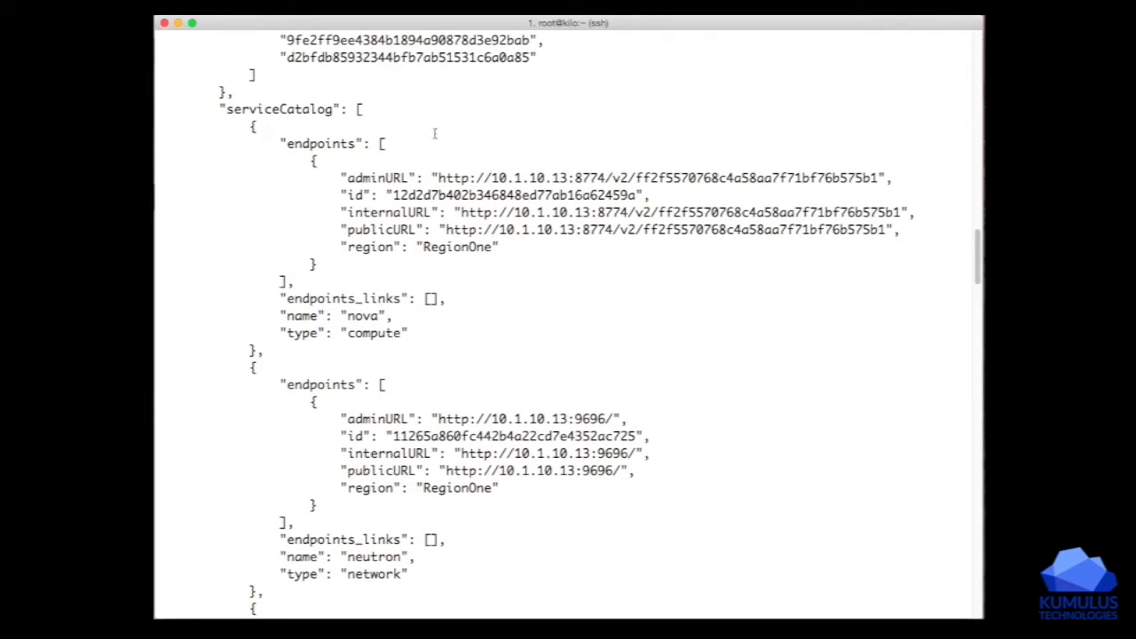
{"action": "double_click", "coordinate": [282, 109]}
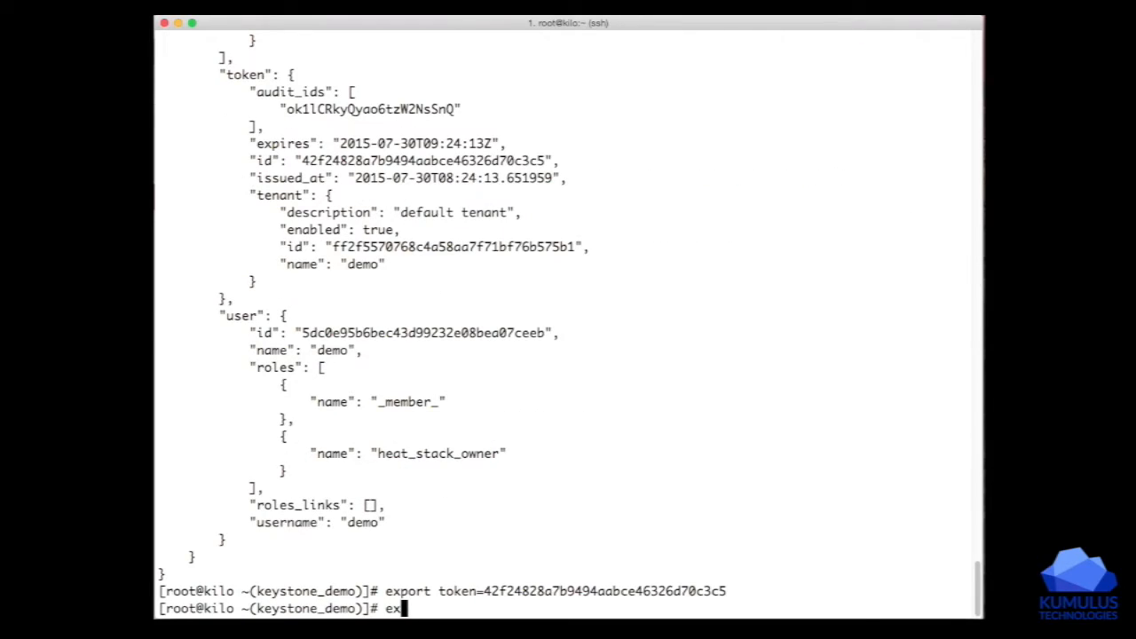
{"action": "type", "text": "xport"}
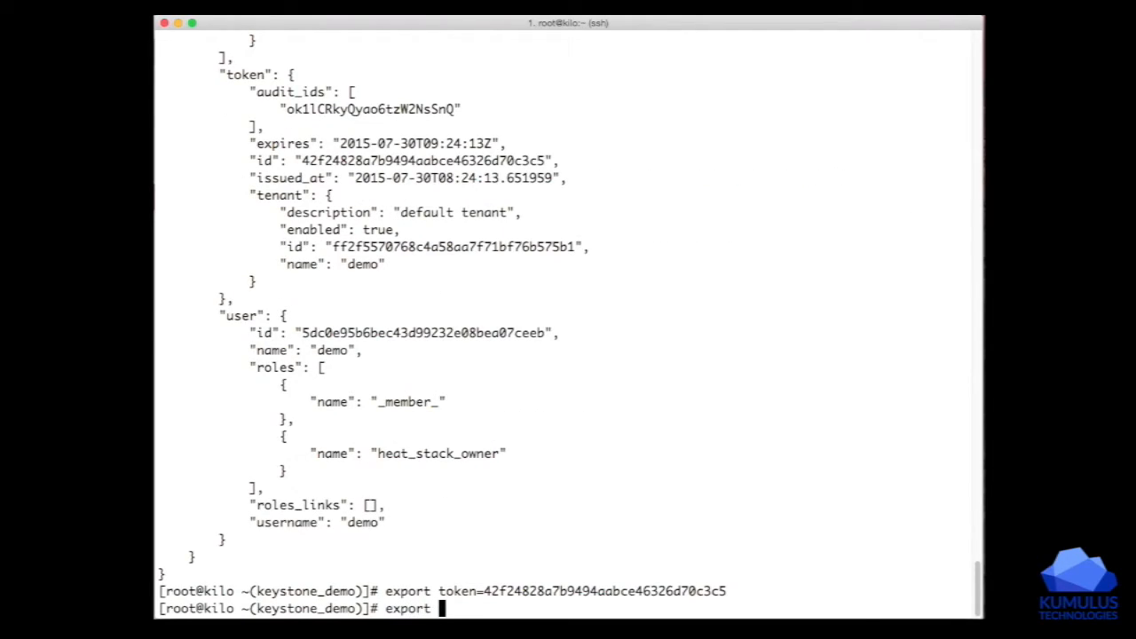
{"action": "type", "text": "nova_ep=http://10.1.10.13:8774/v2/ff2f5570768c4a58aa7f71bf76b575b1"}
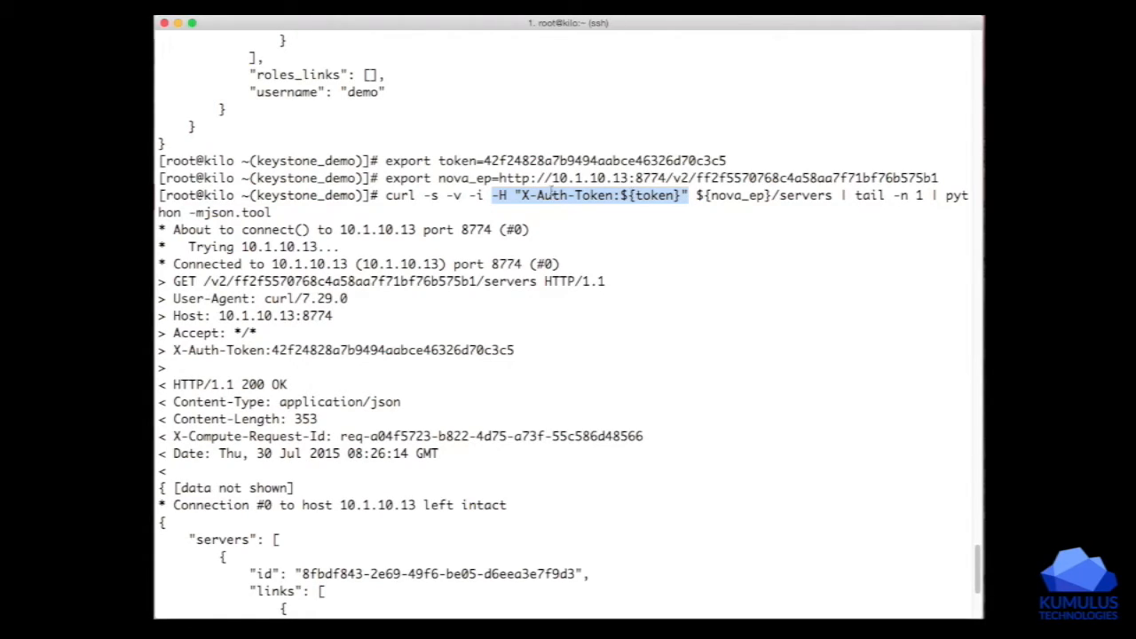
{"action": "mouse_move", "coordinate": [647, 199]}
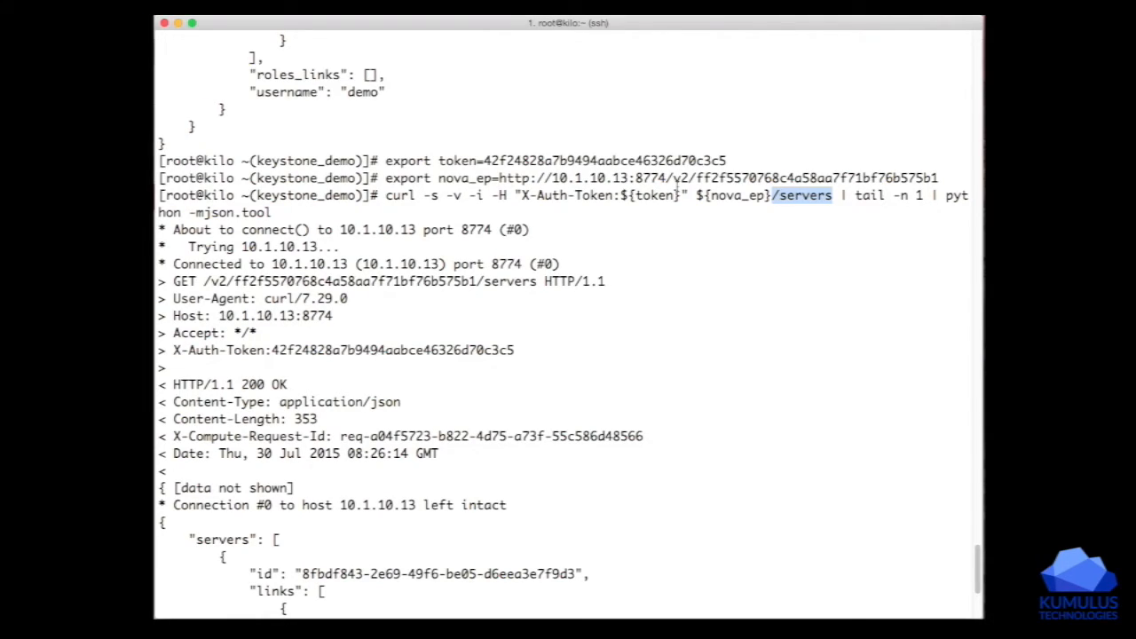
{"action": "mouse_move", "coordinate": [813, 249]}
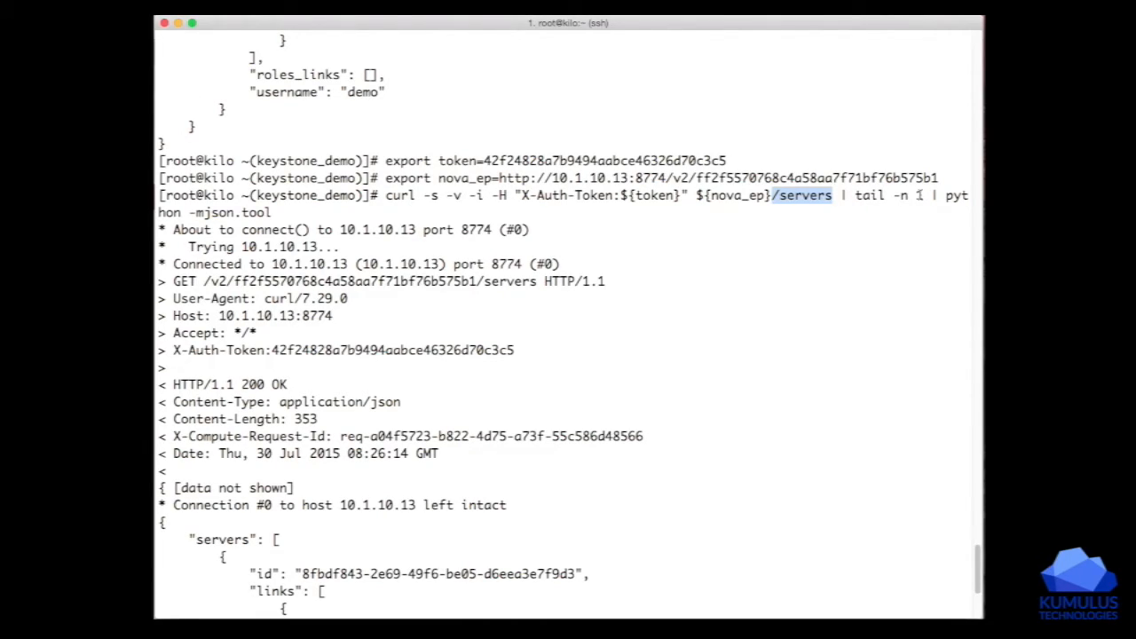
{"action": "mouse_move", "coordinate": [664, 206]}
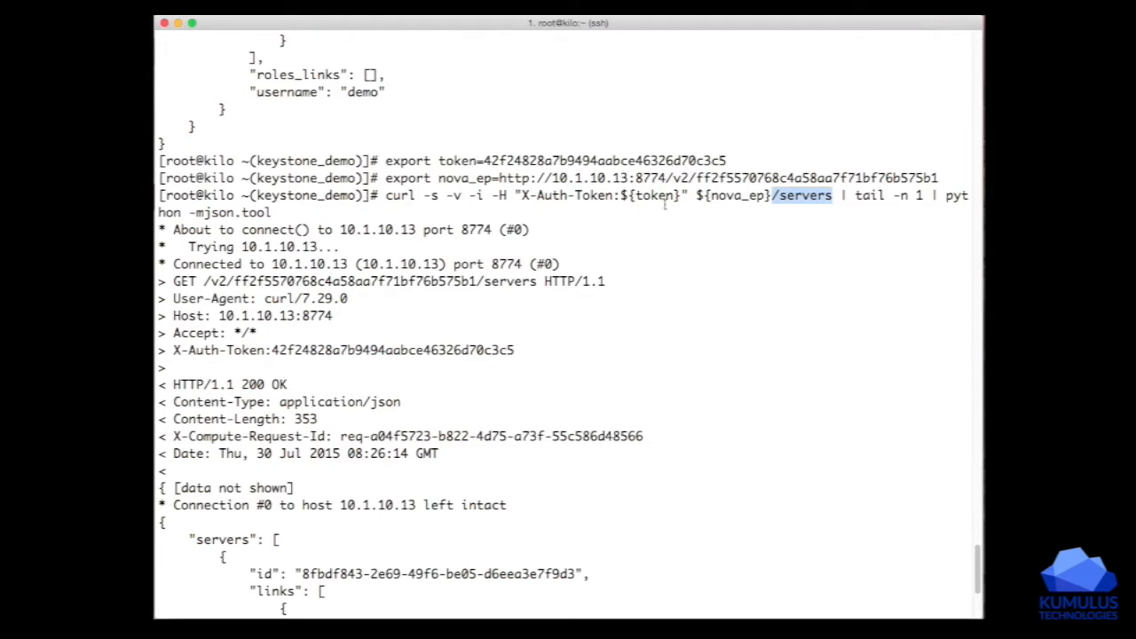
{"action": "mouse_move", "coordinate": [495, 359]}
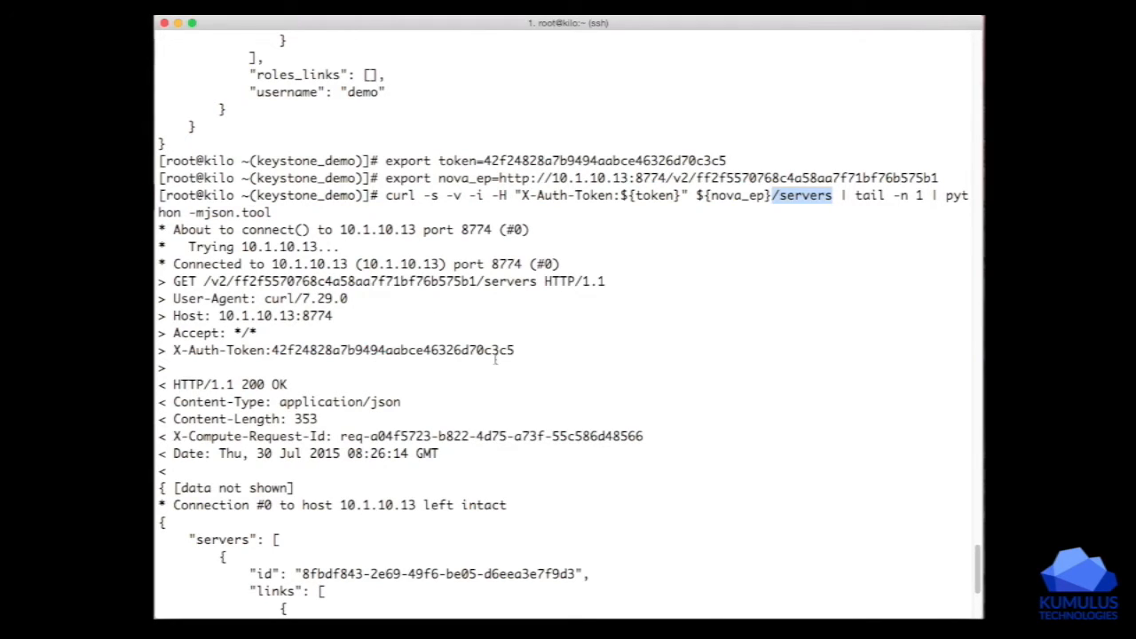
Retype the curl ${nova_ep}/servers request with the X-Auth-Token header and edit its ending.
{"action": "scroll", "scroll_direction": "down", "scroll_amount": 3}
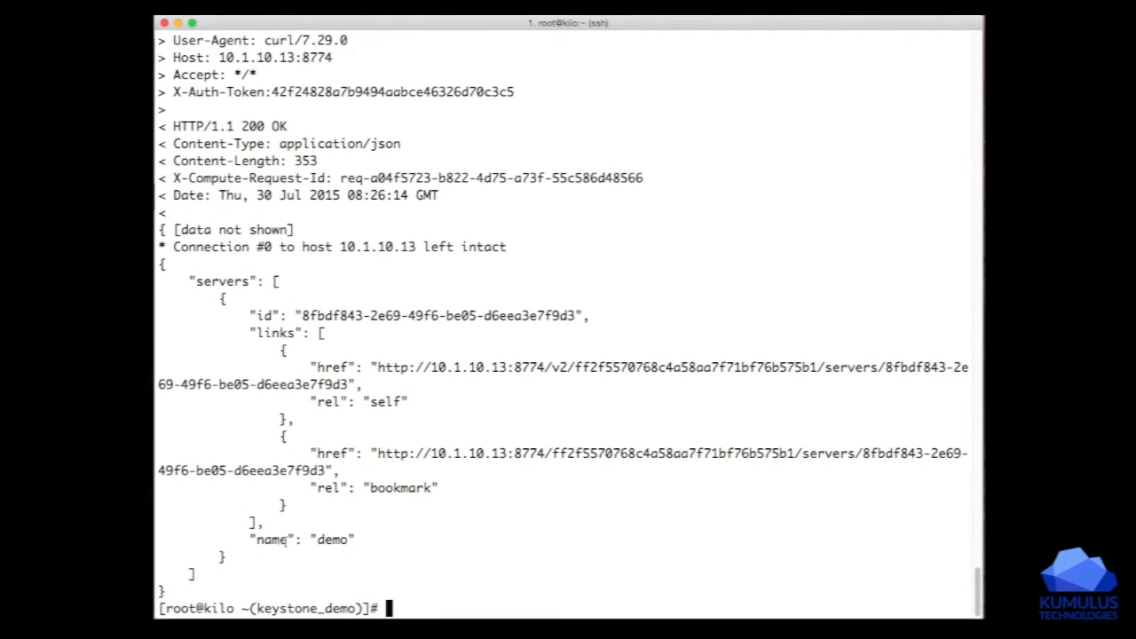
{"action": "double_click", "coordinate": [270, 540]}
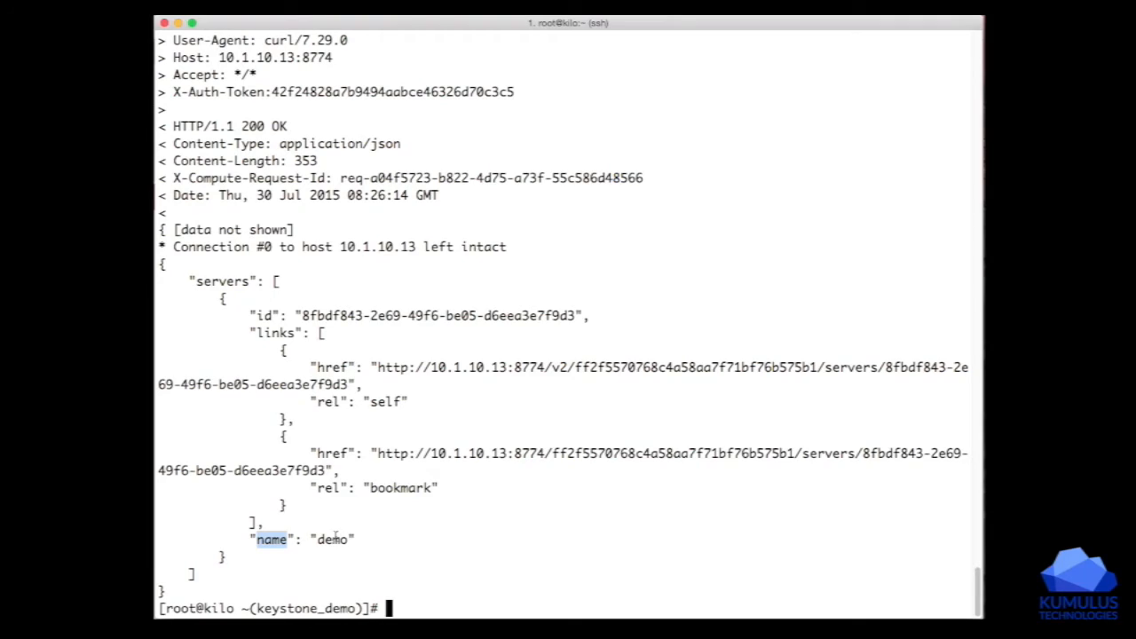
{"action": "mouse_move", "coordinate": [515, 554]}
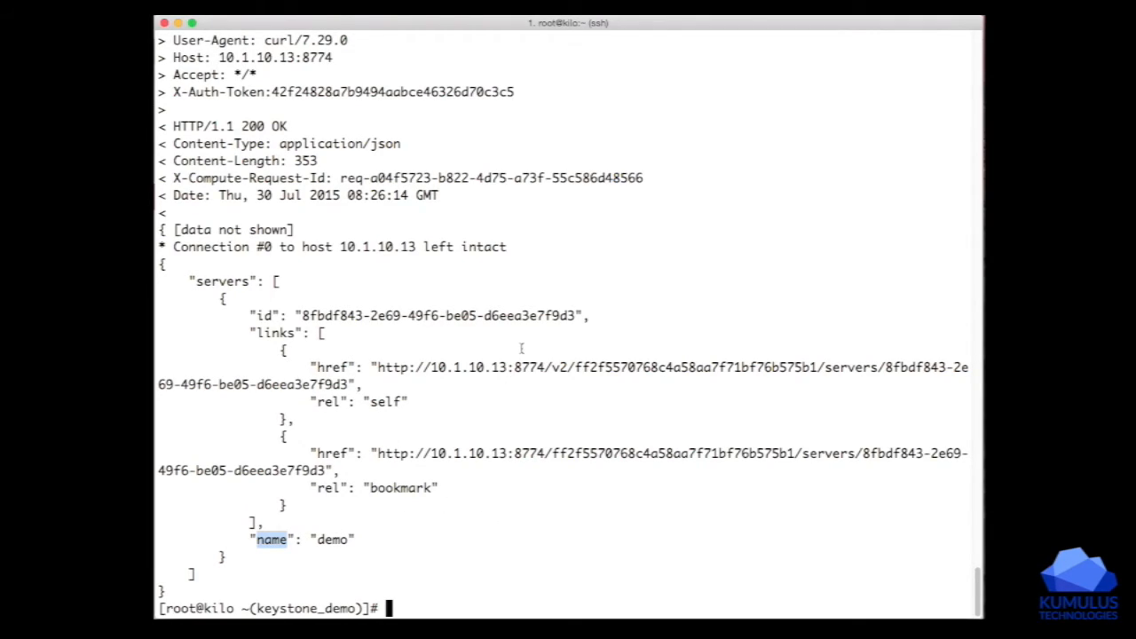
{"action": "type", "text": "curl -s -v -i -H \"X-Auth-Token:${token}\" ${nova_ep}/servers | tail -n 1 | python -mjson.tool"}
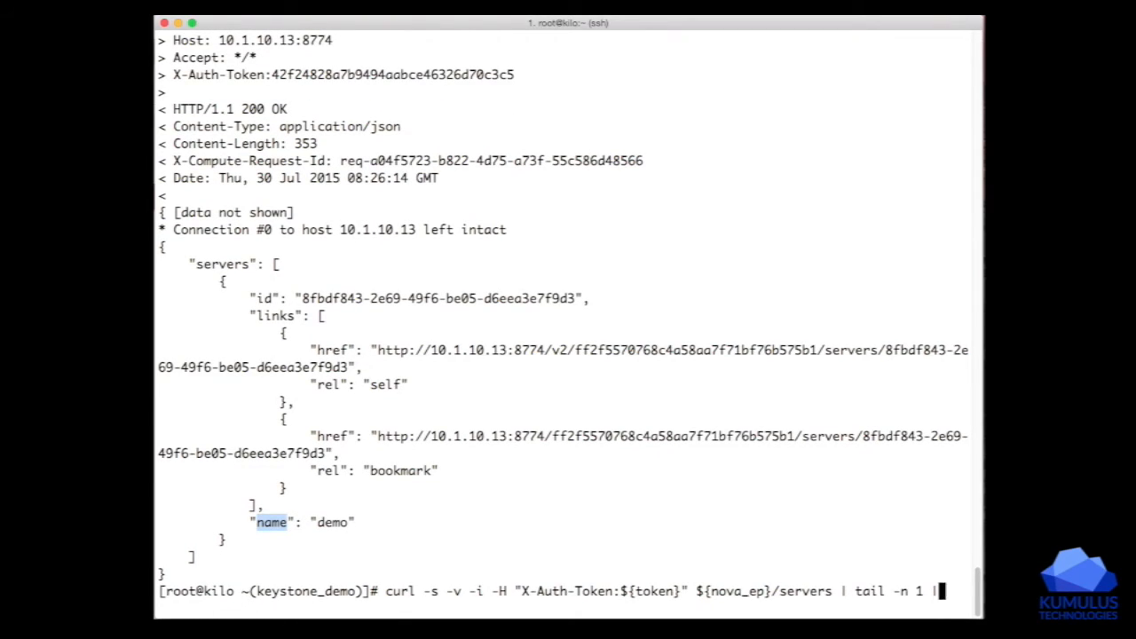
{"action": "key", "text": "BackSpace"}
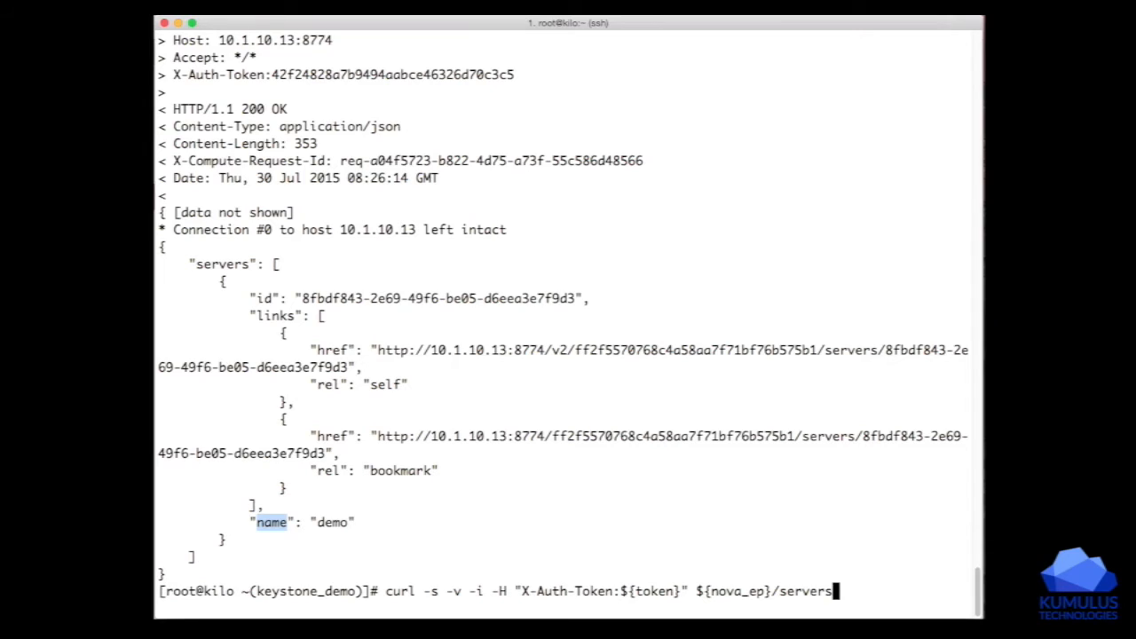
{"action": "type", "text": "/e"}
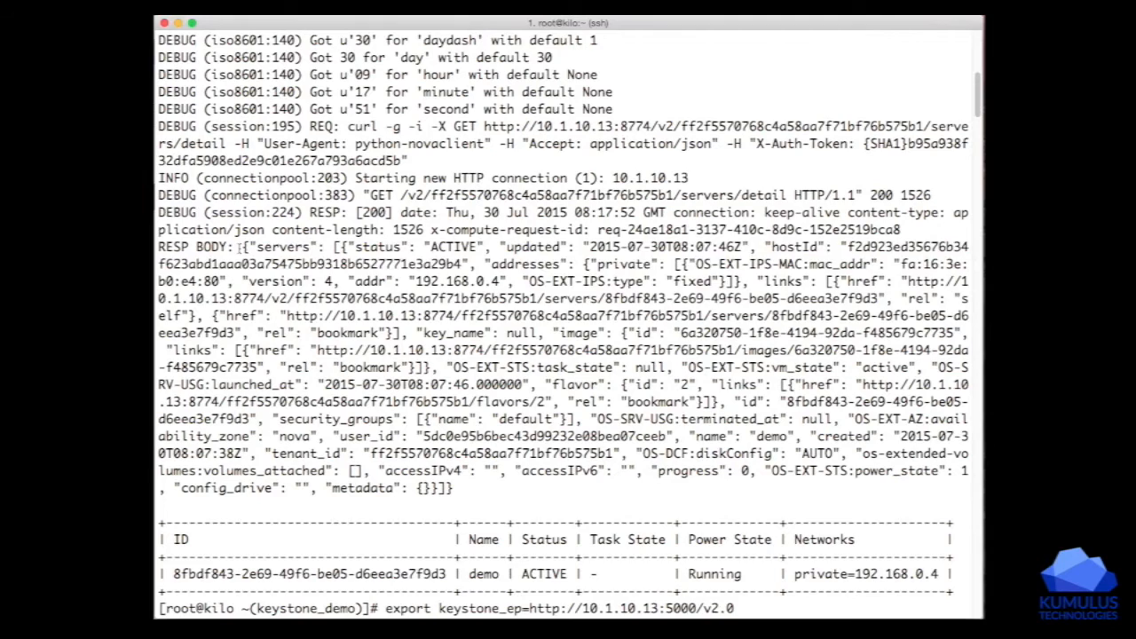
Mark the servers/detail response body with the demo server's full details.
{"action": "left_click_drag", "start_coordinate": [242, 247], "coordinate": [453, 486]}
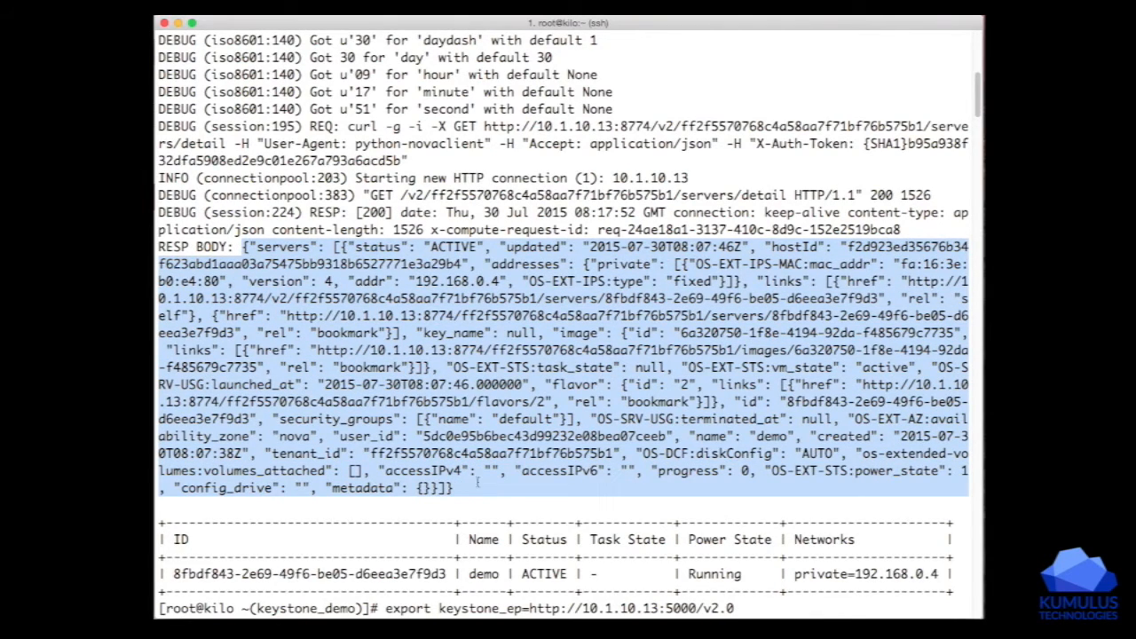